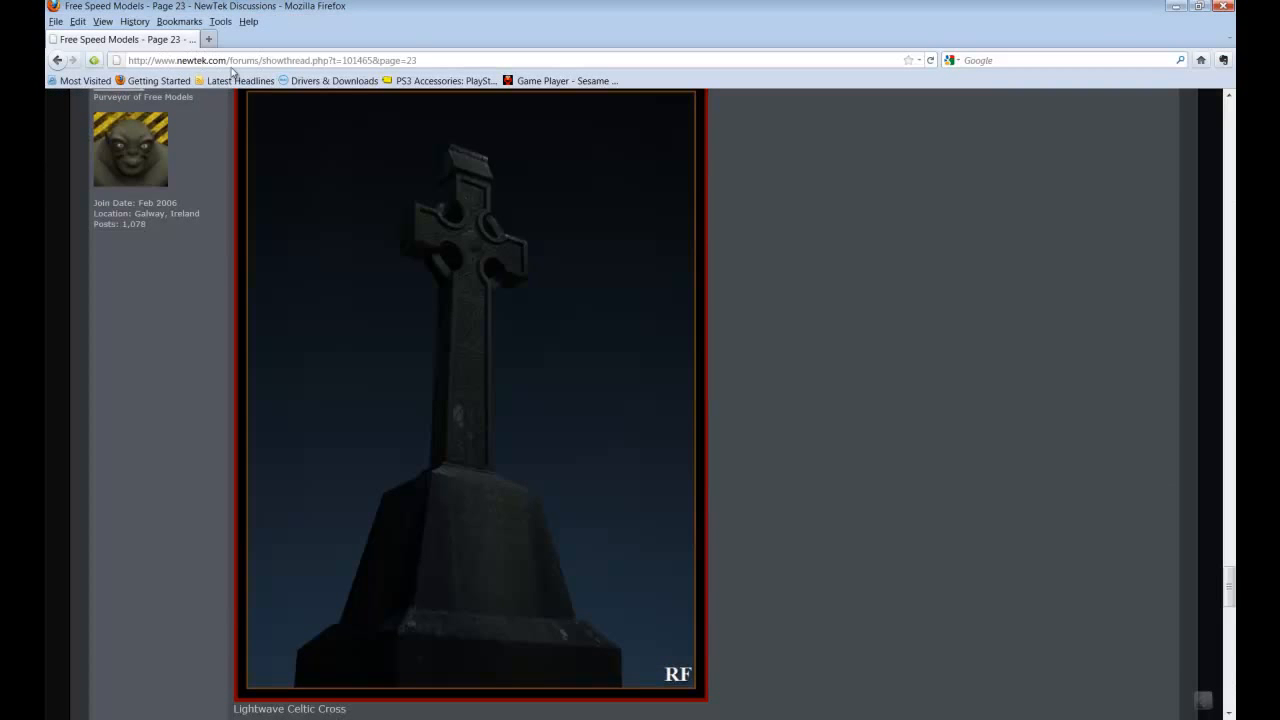
# Scroll through the layout, then load the CelticCross.lws scene from the File menu
pyautogui.scroll(-3)
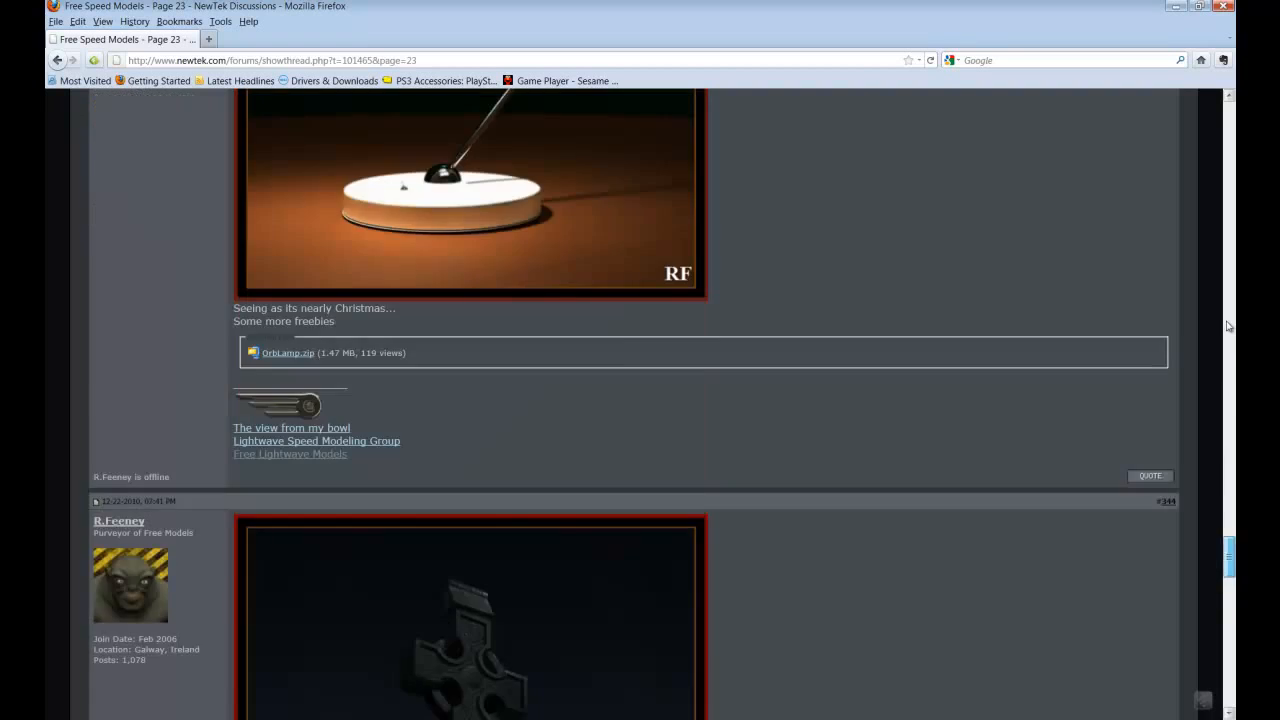
pyautogui.scroll(3)
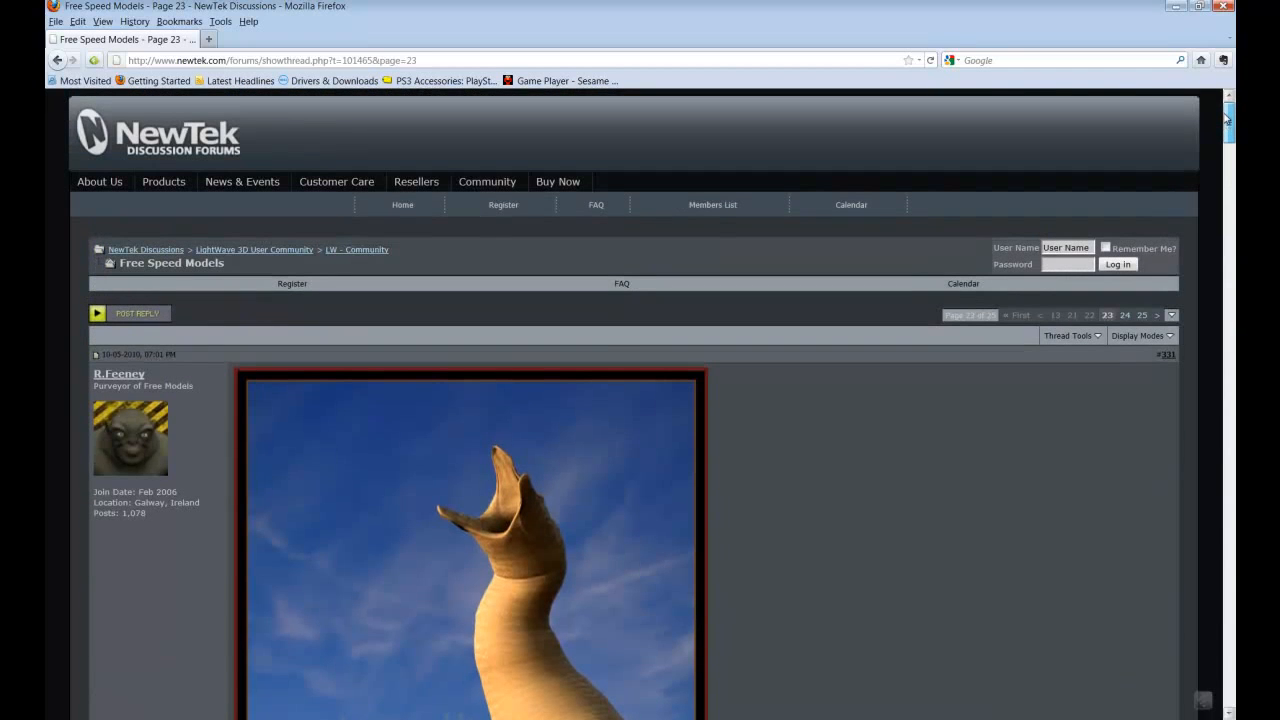
pyautogui.scroll(-3)
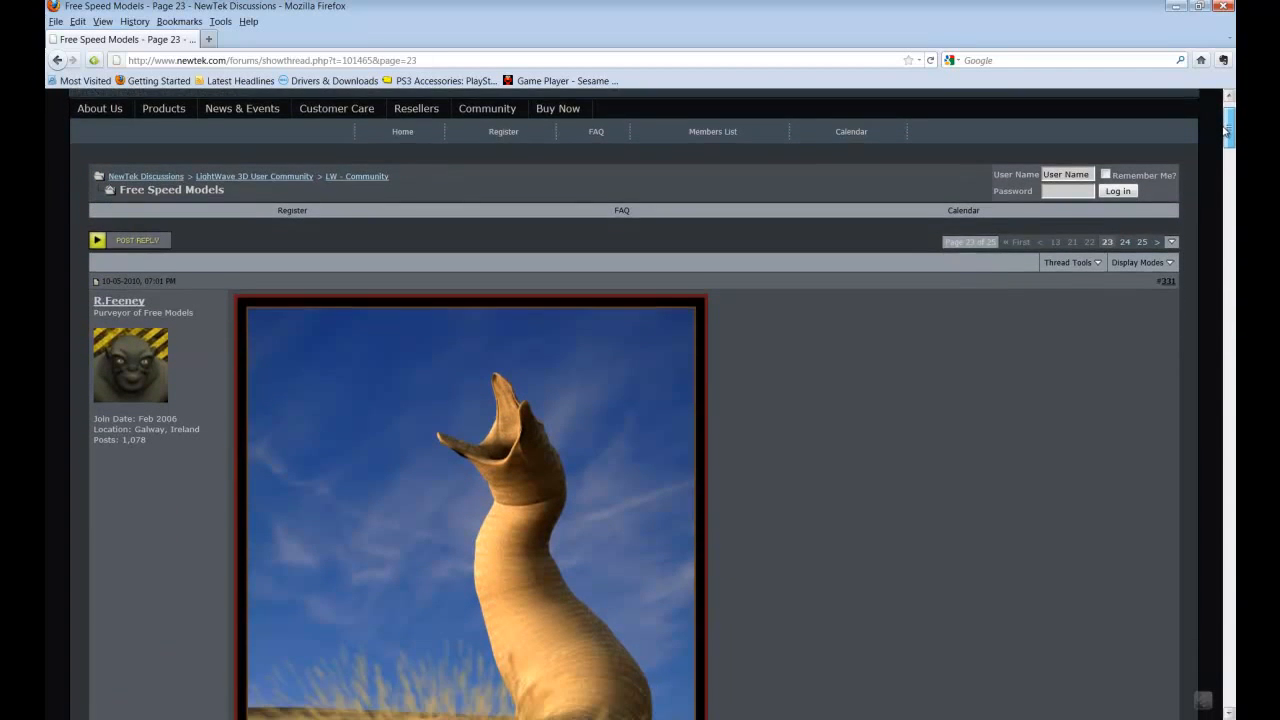
pyautogui.scroll(-3)
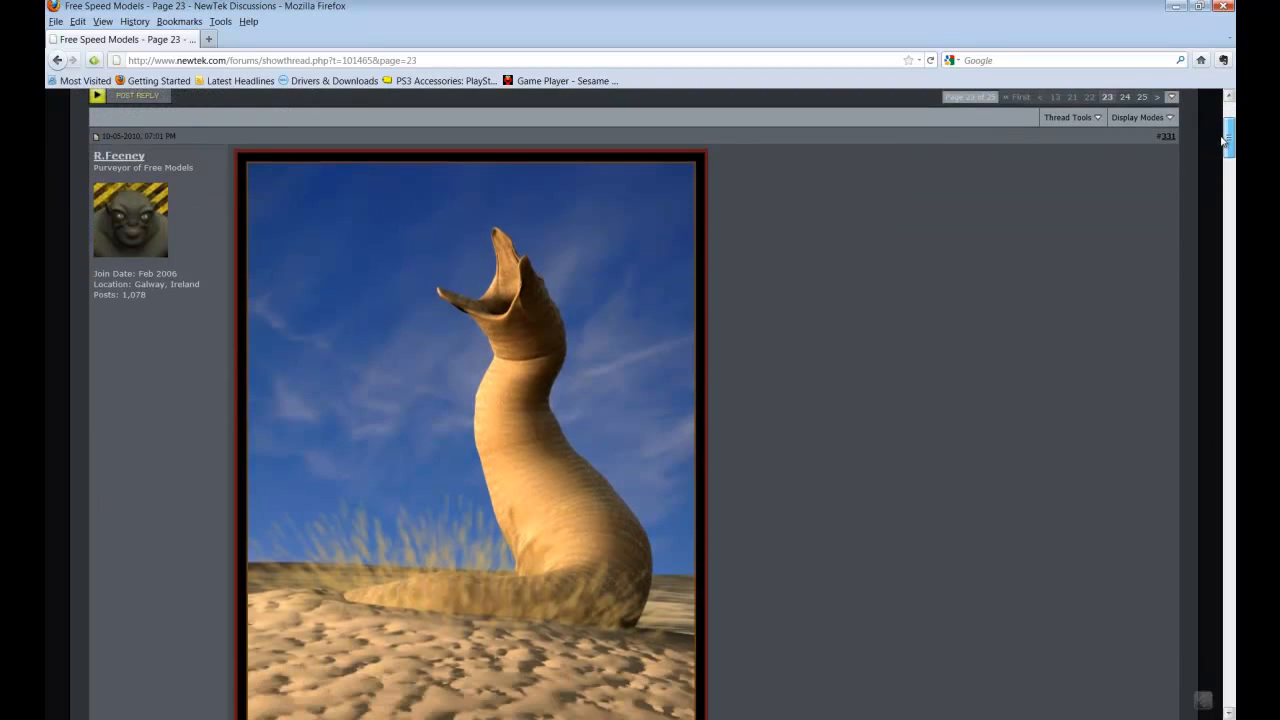
pyautogui.scroll(-3)
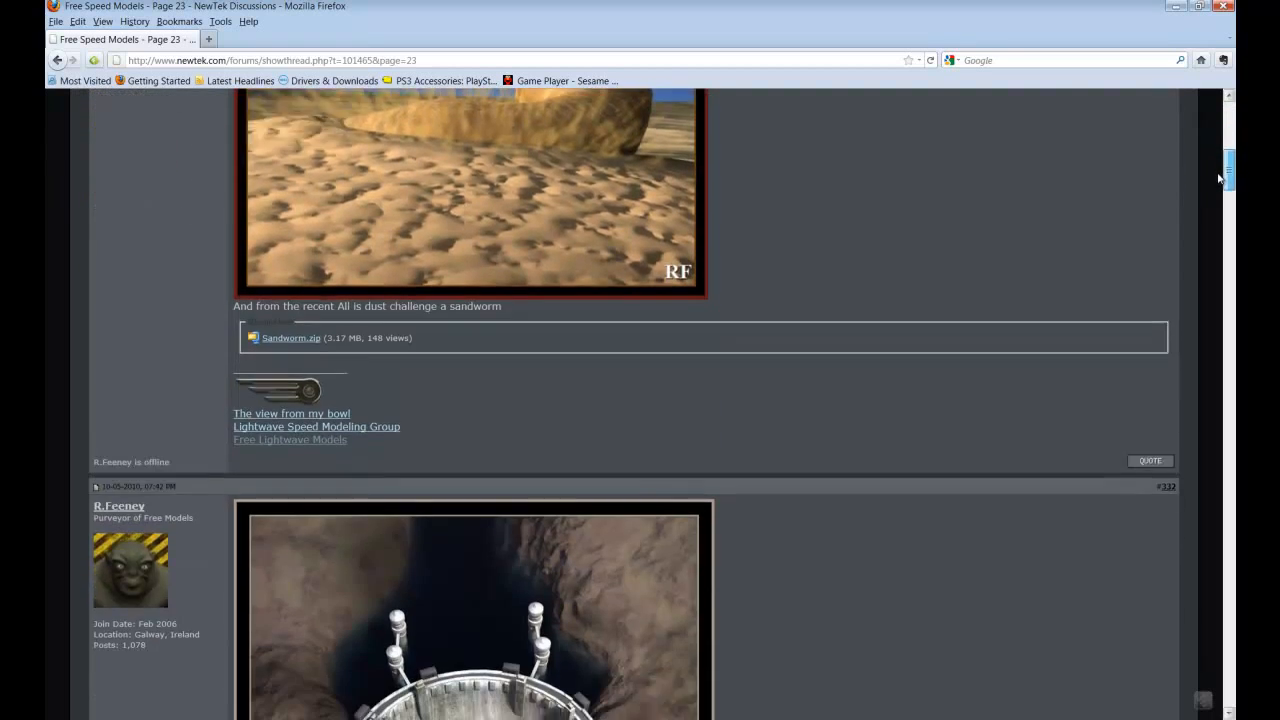
pyautogui.scroll(-3)
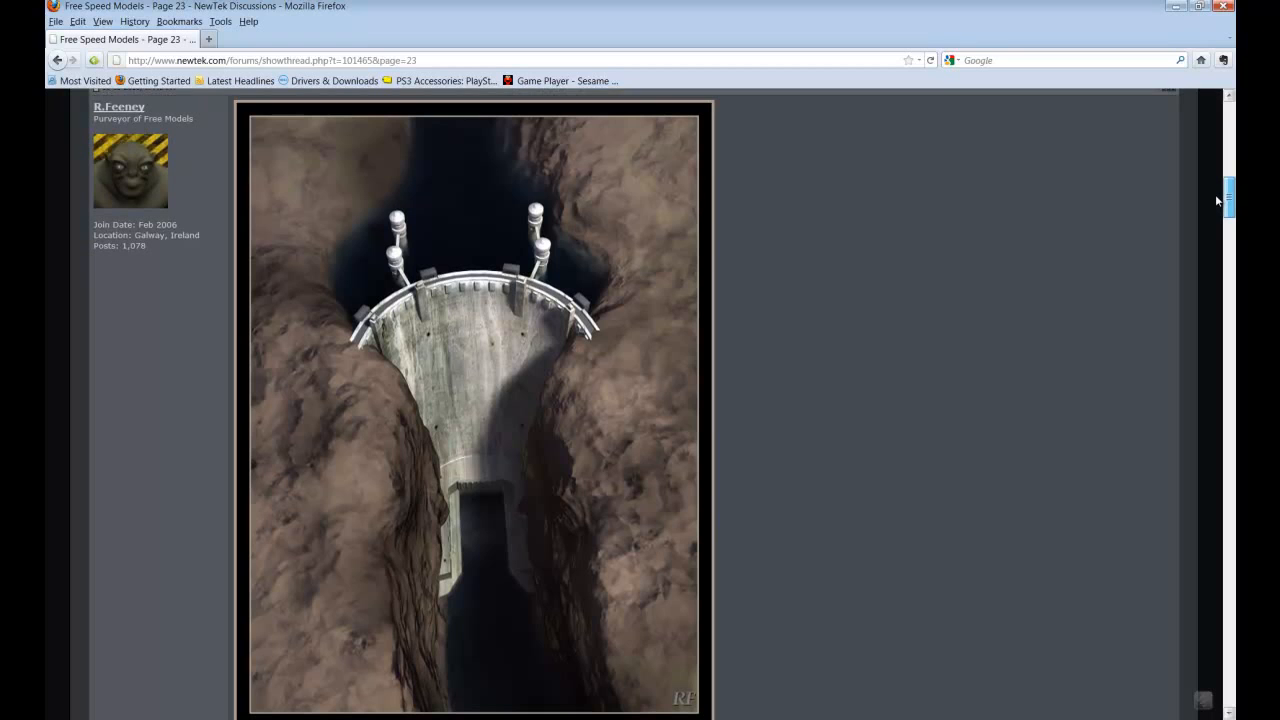
pyautogui.scroll(-3)
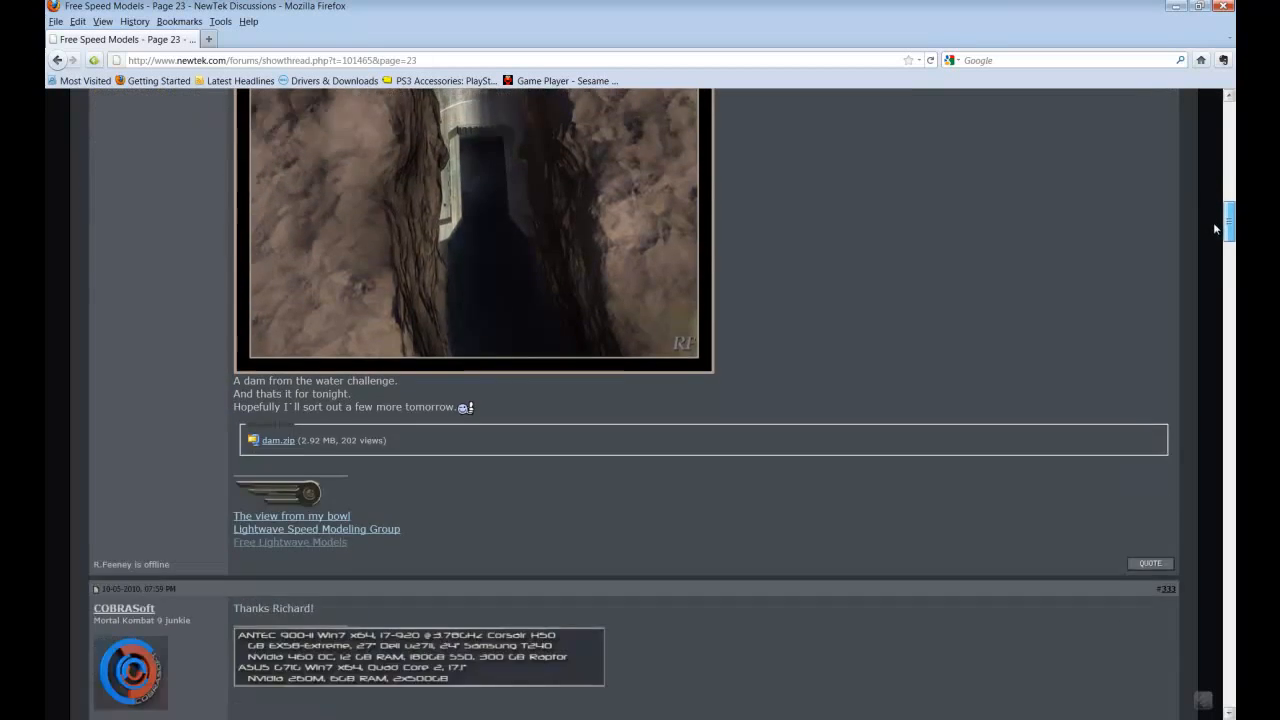
pyautogui.scroll(-3)
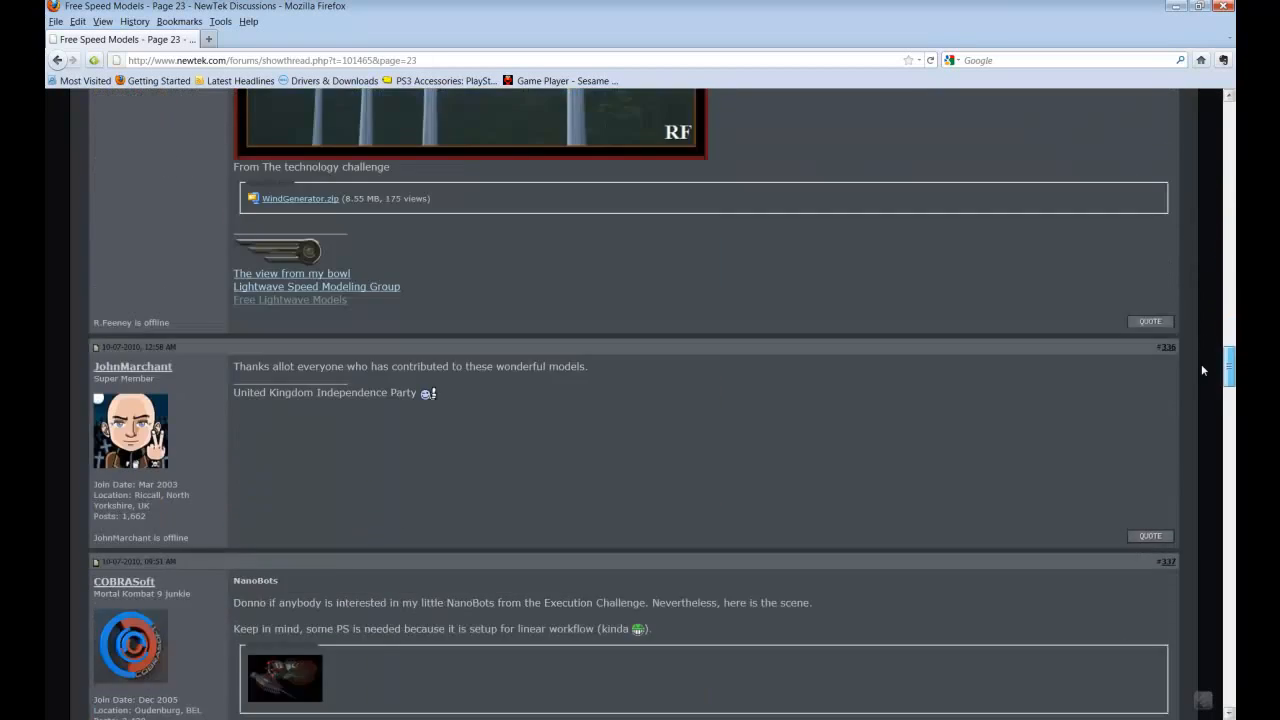
pyautogui.scroll(3)
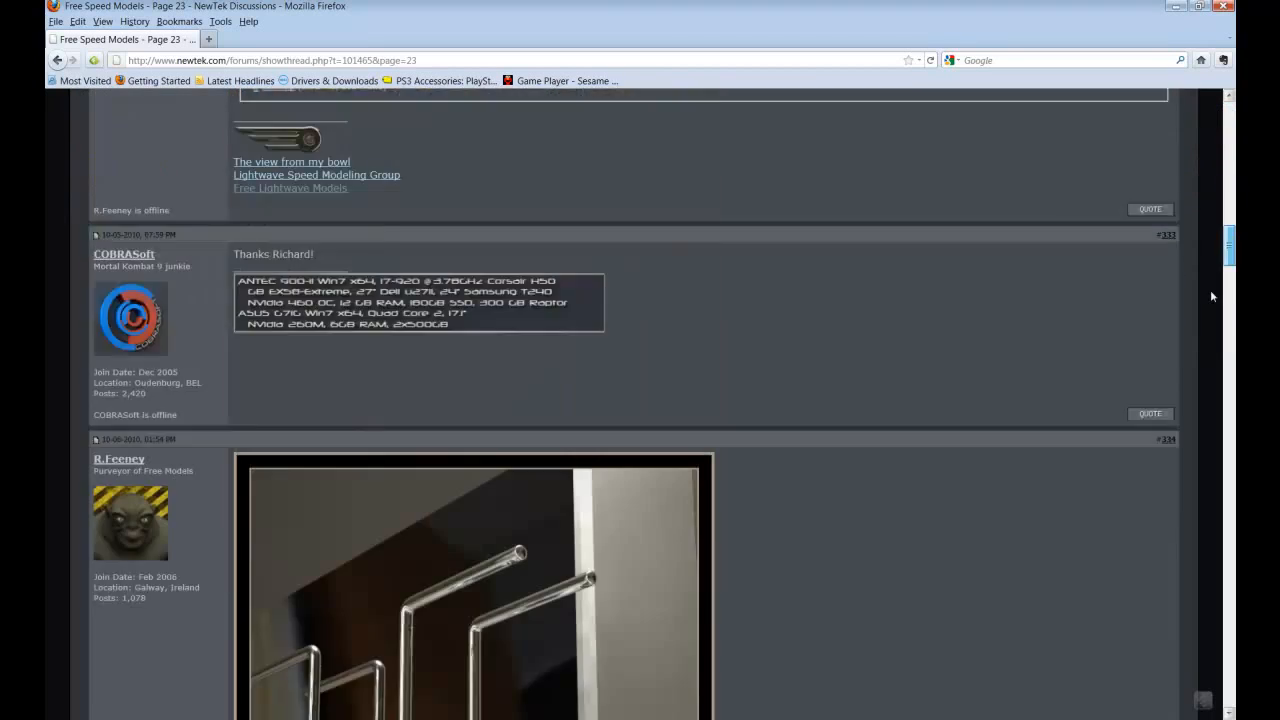
pyautogui.scroll(-3)
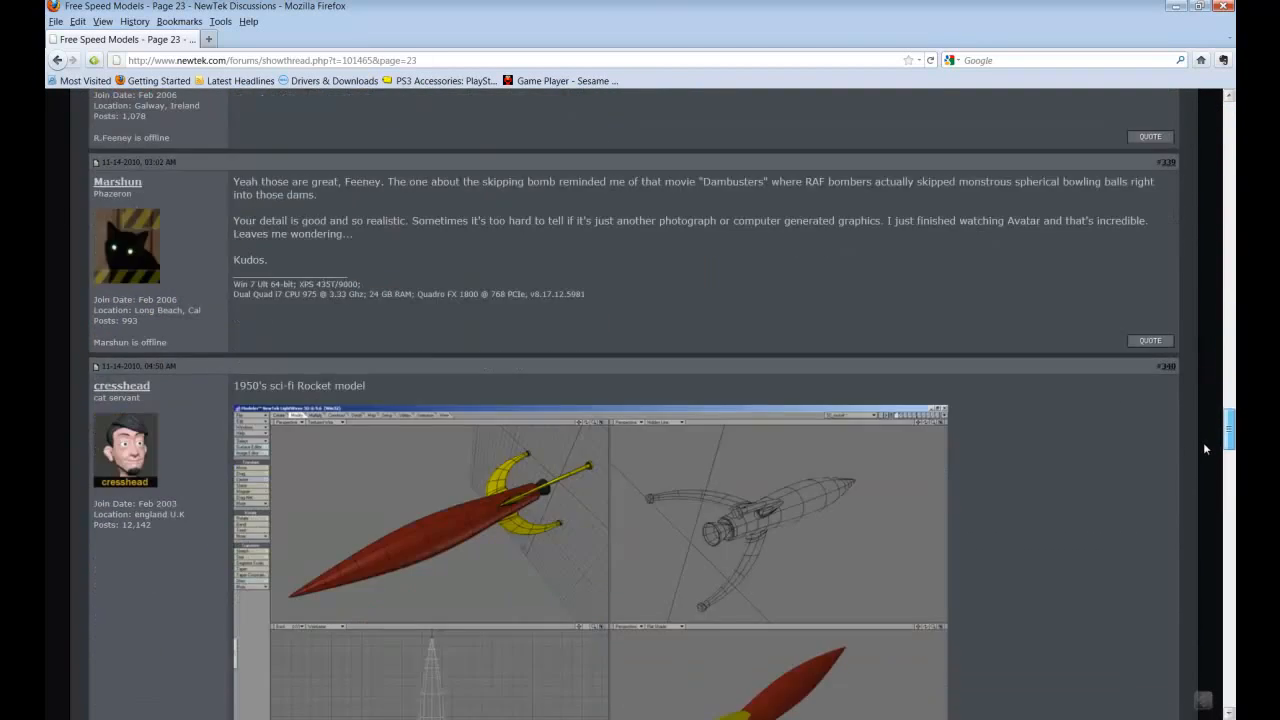
pyautogui.scroll(-3)
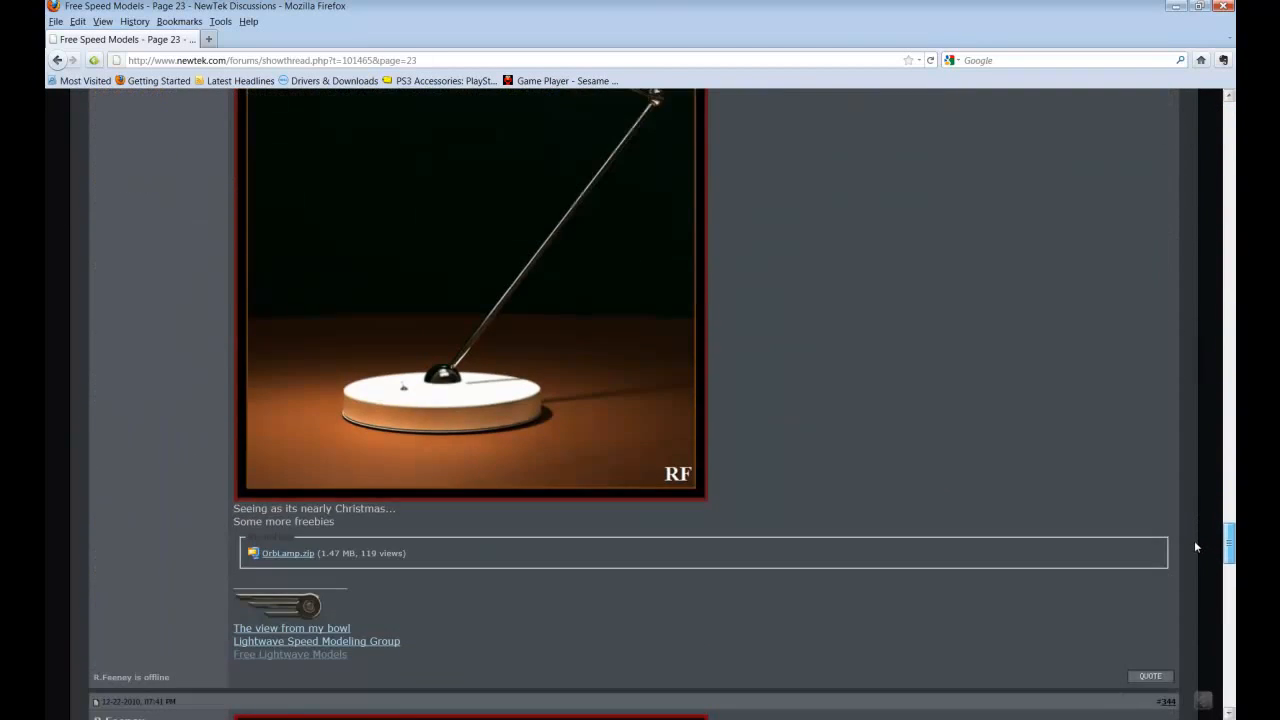
pyautogui.scroll(-3)
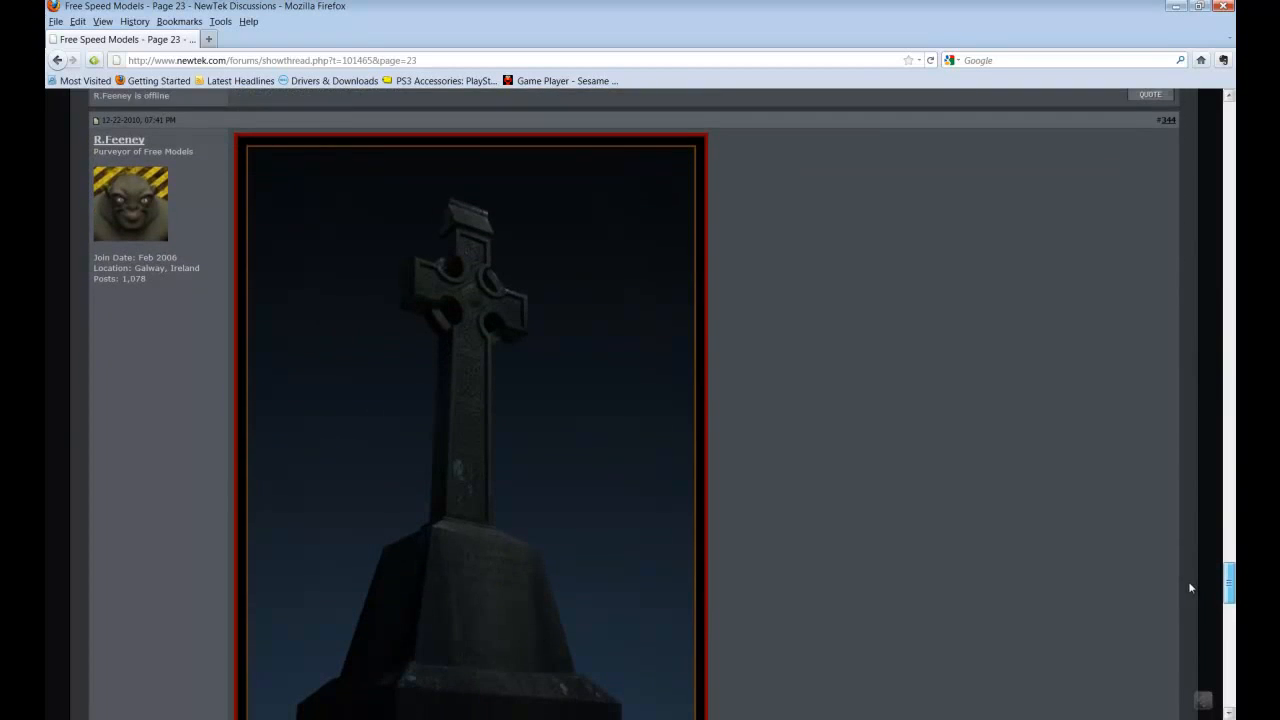
pyautogui.scroll(-3)
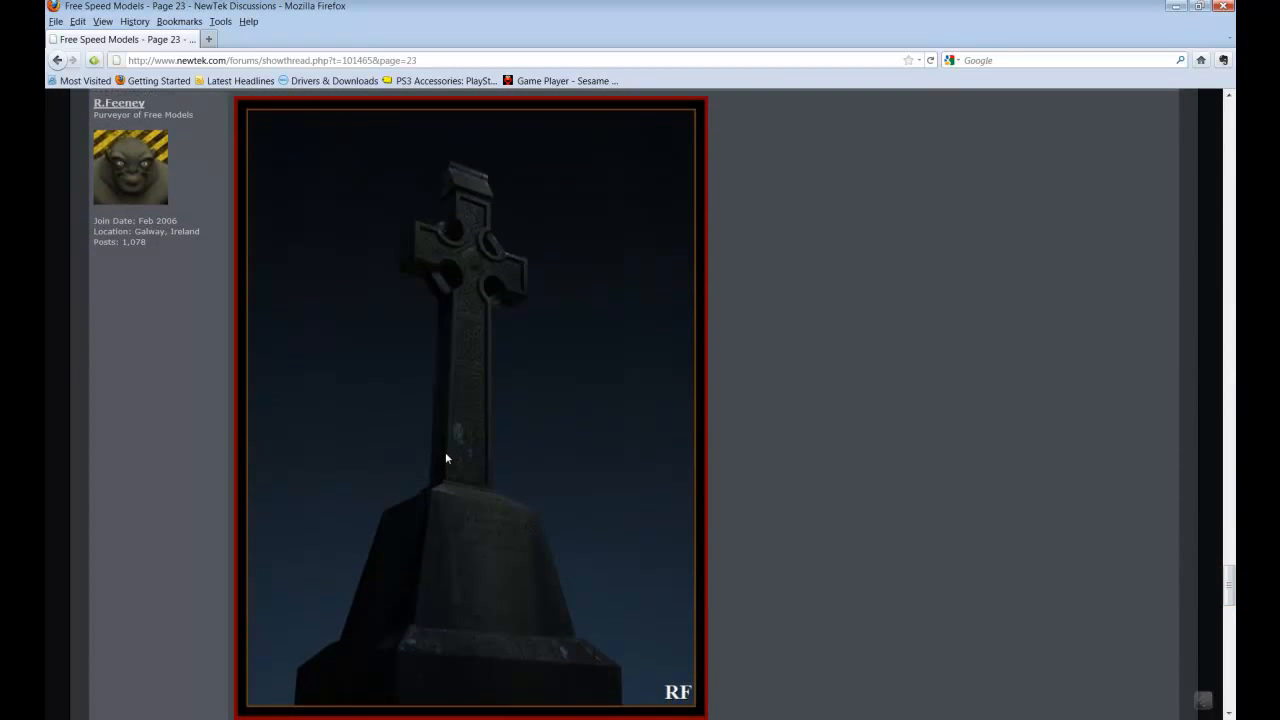
pyautogui.scroll(-3)
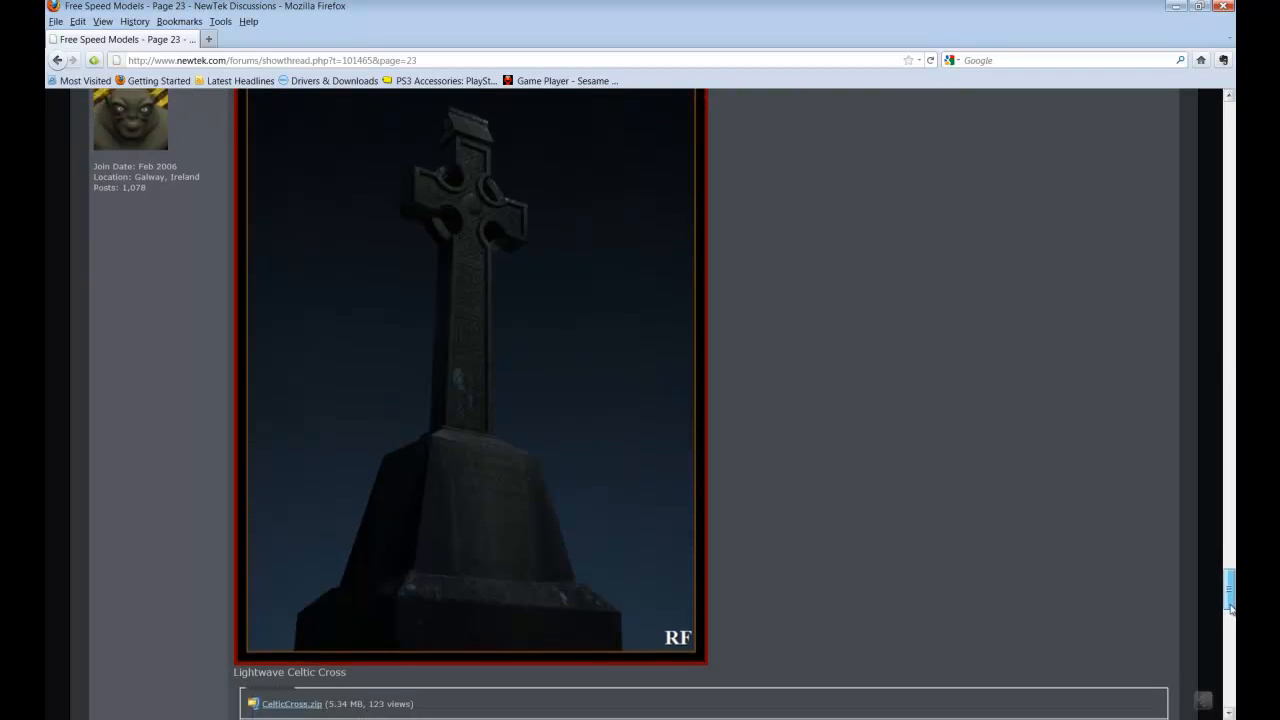
pyautogui.scroll(-3)
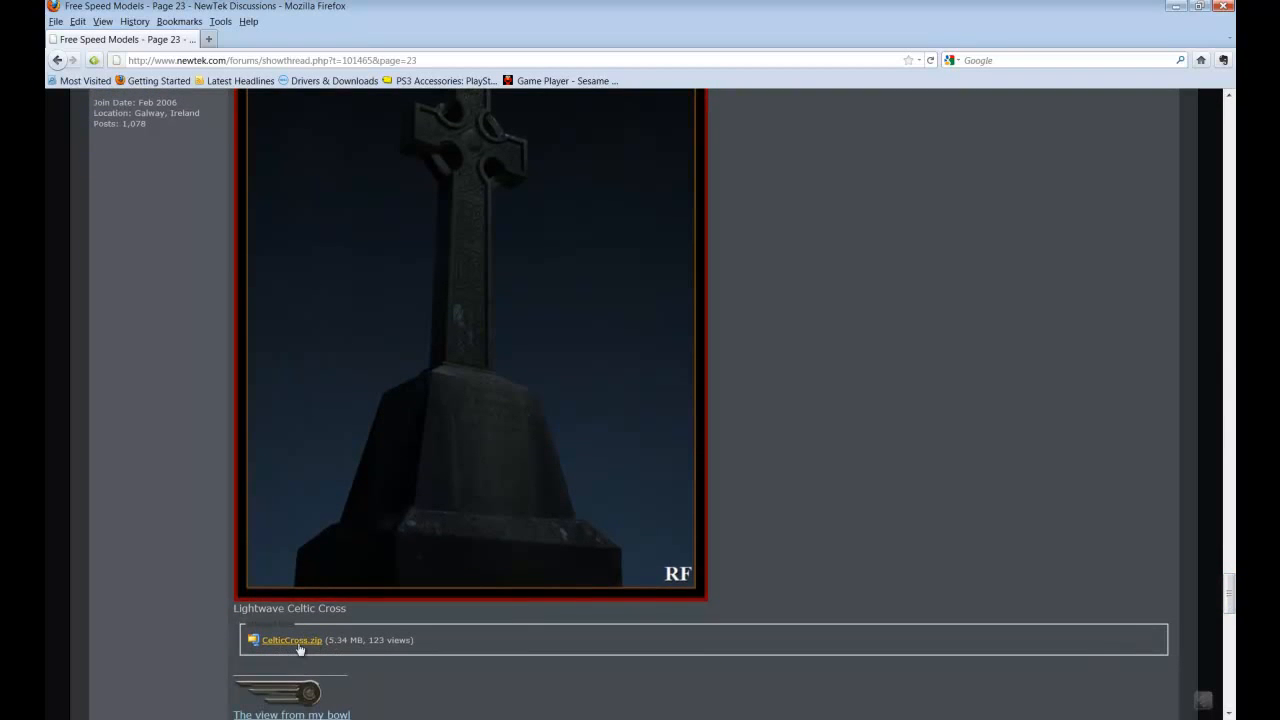
pyautogui.scroll(3)
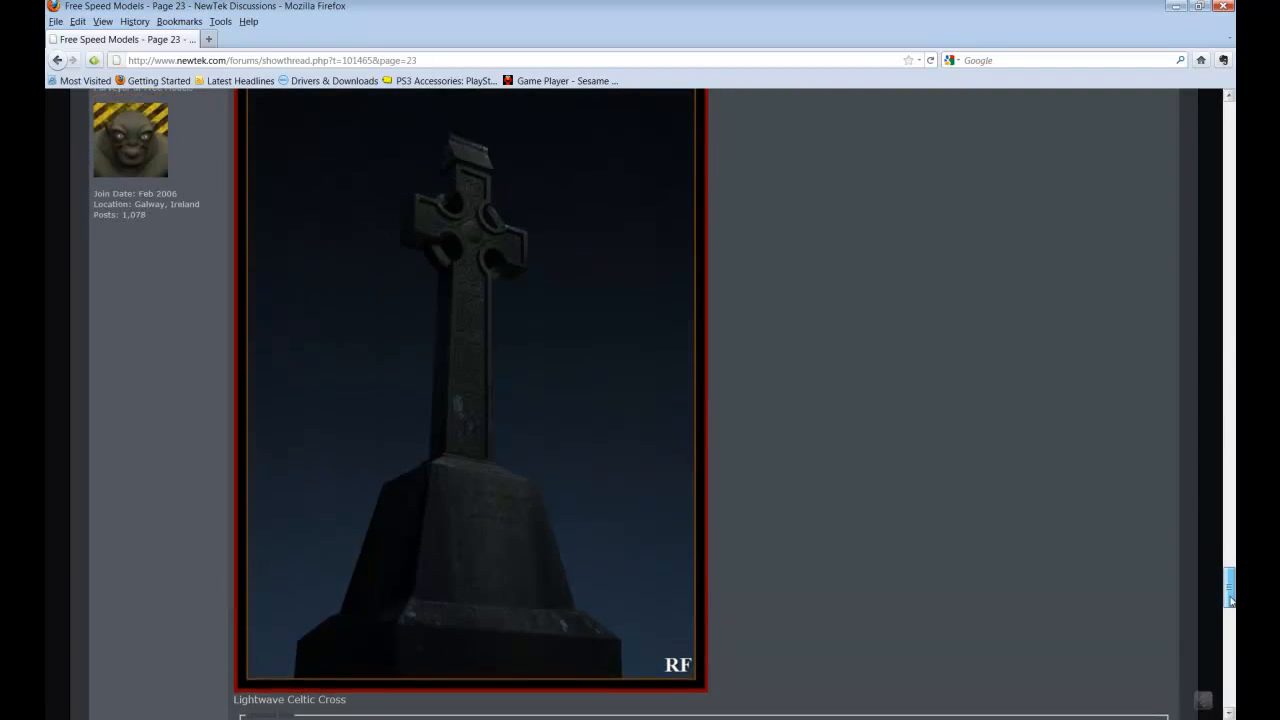
pyautogui.scroll(3)
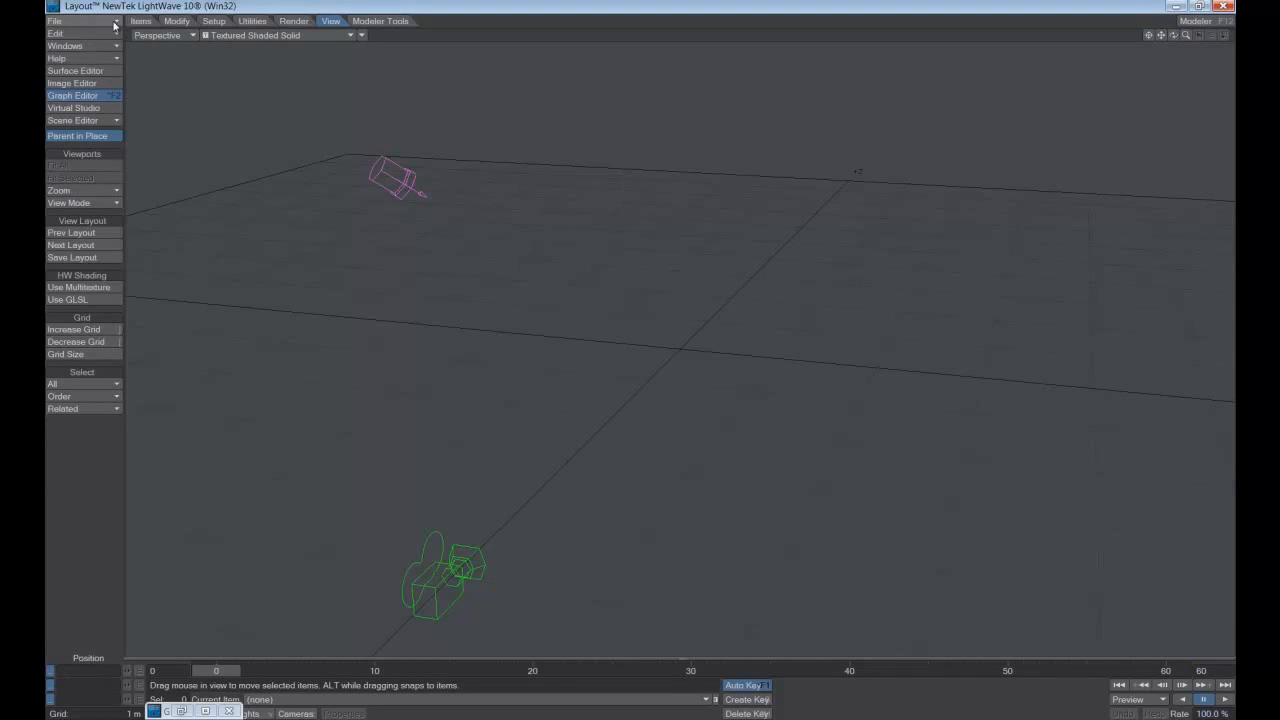
pyautogui.click(54, 20)
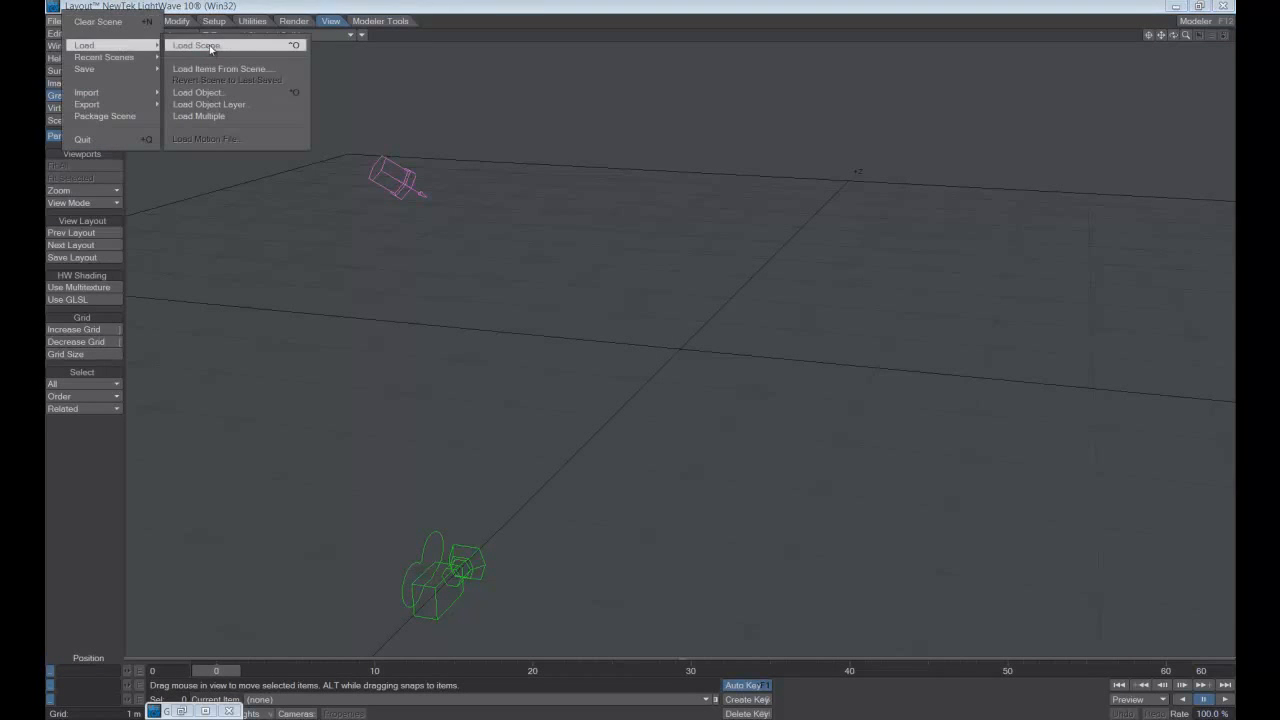
pyautogui.click(196, 44)
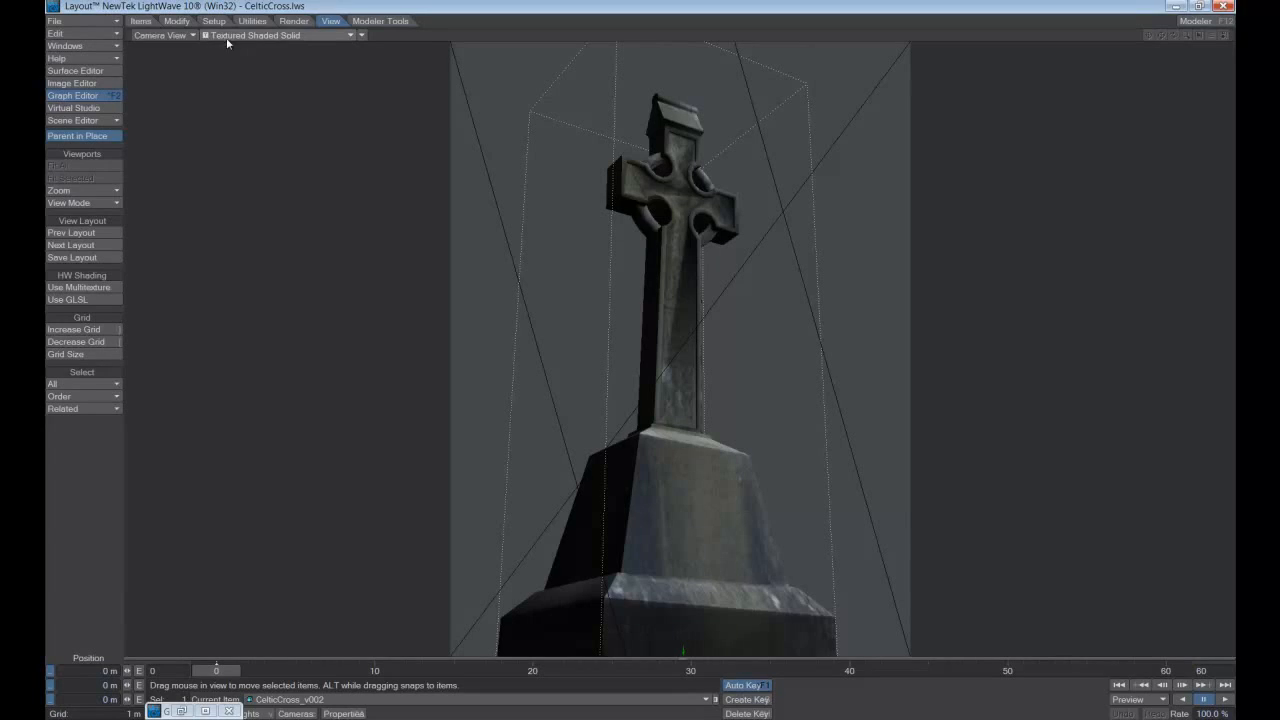
pyautogui.click(280, 36)
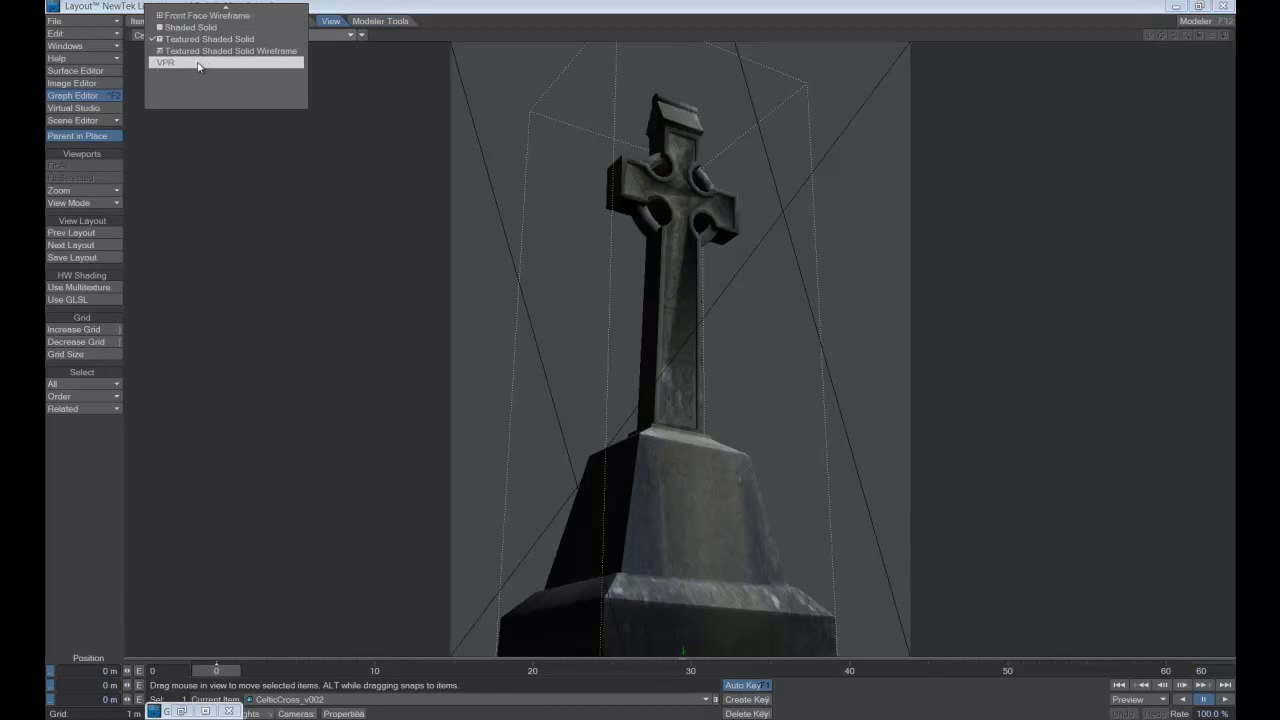
pyautogui.click(164, 62)
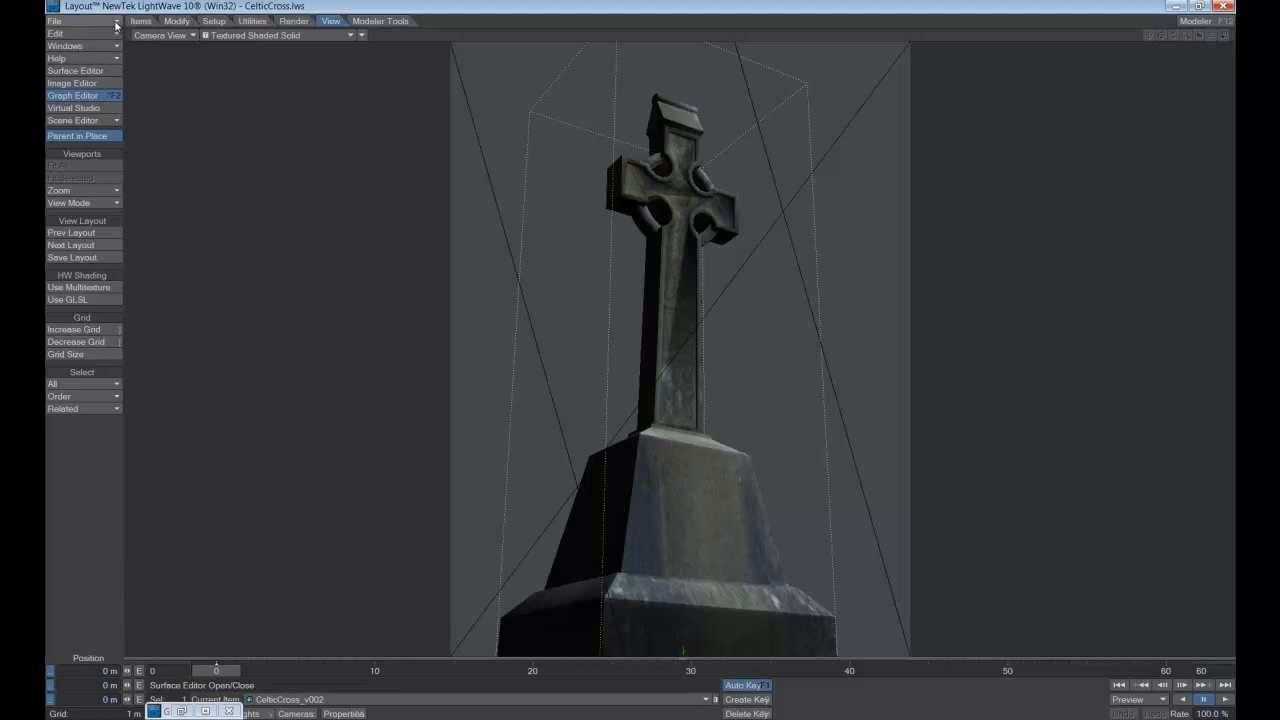
# Export the scene as CelticCross.fbx in the CelticCross folder, overwriting the existing file
pyautogui.click(54, 20)
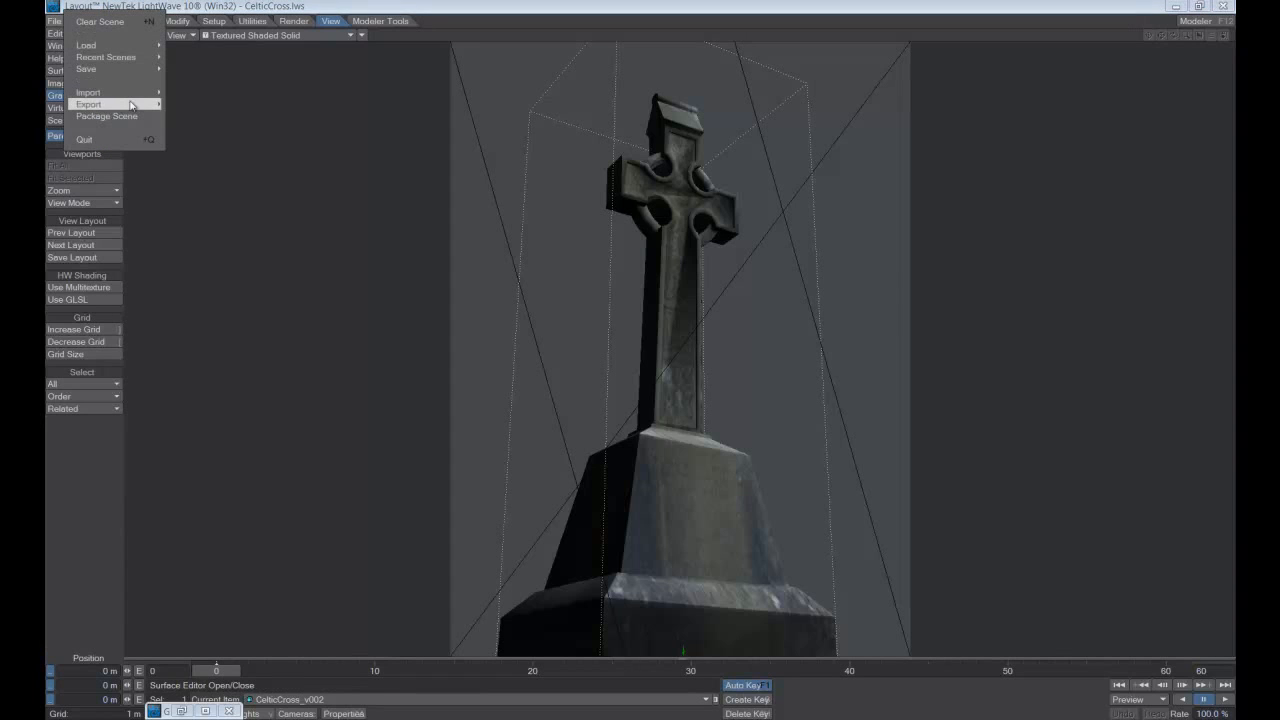
pyautogui.click(88, 104)
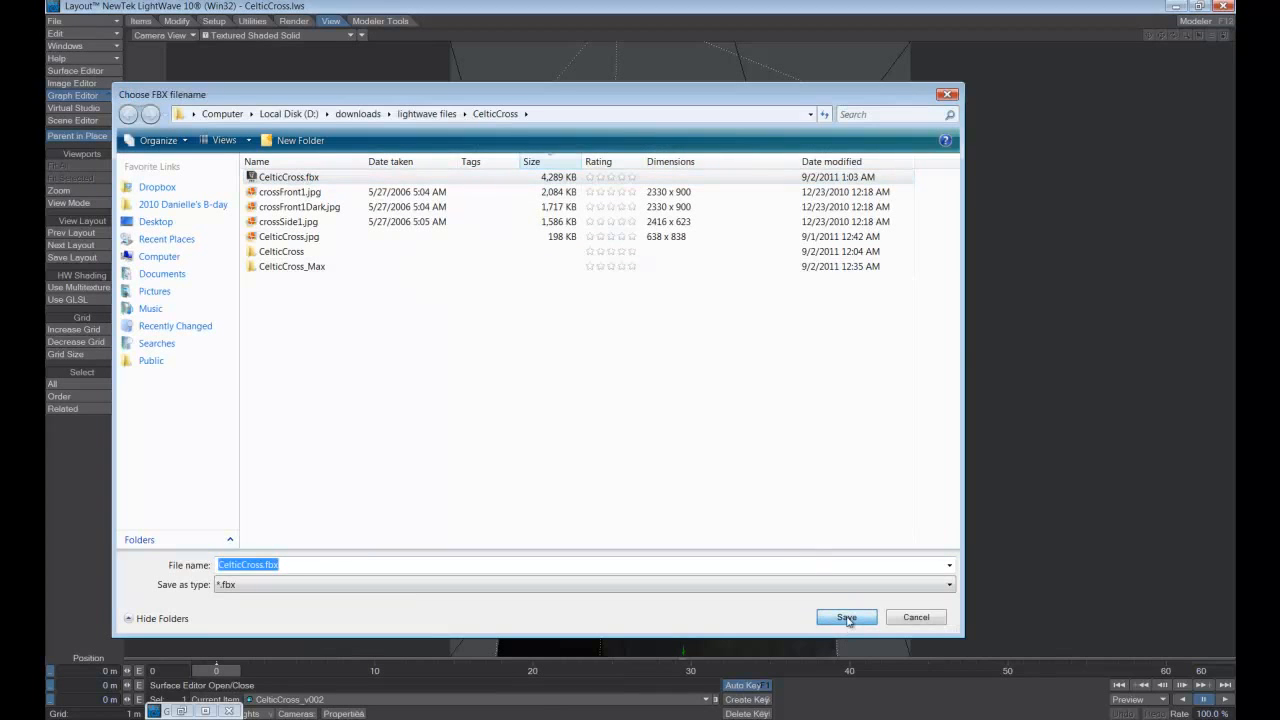
pyautogui.click(846, 616)
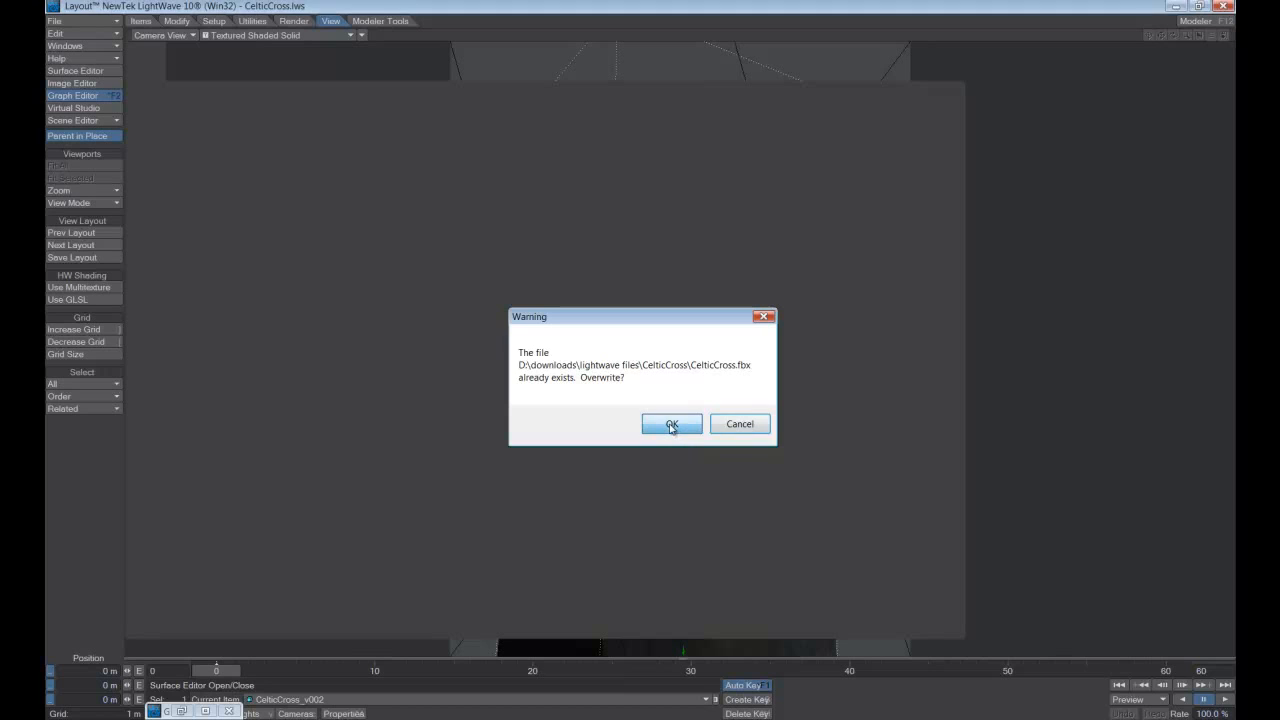
pyautogui.click(672, 424)
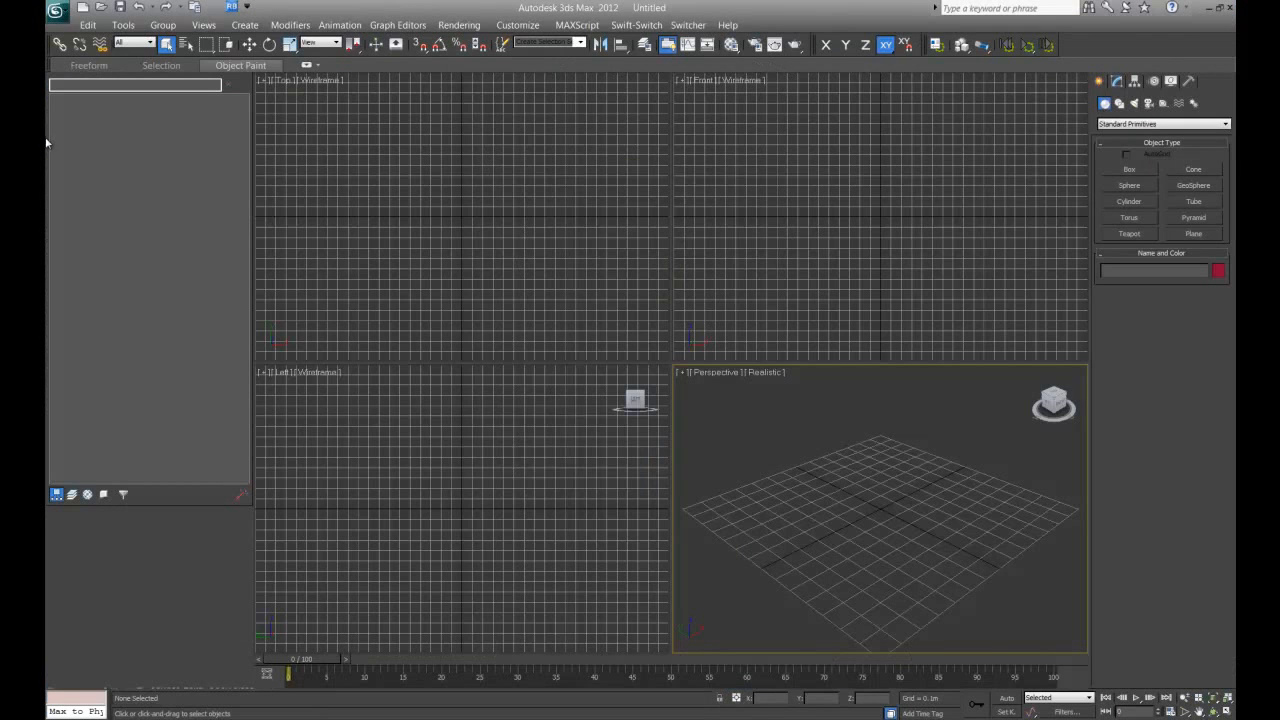
# Import CelticCross.fbx from recent documents and accept the FBX import settings
pyautogui.click(56, 12)
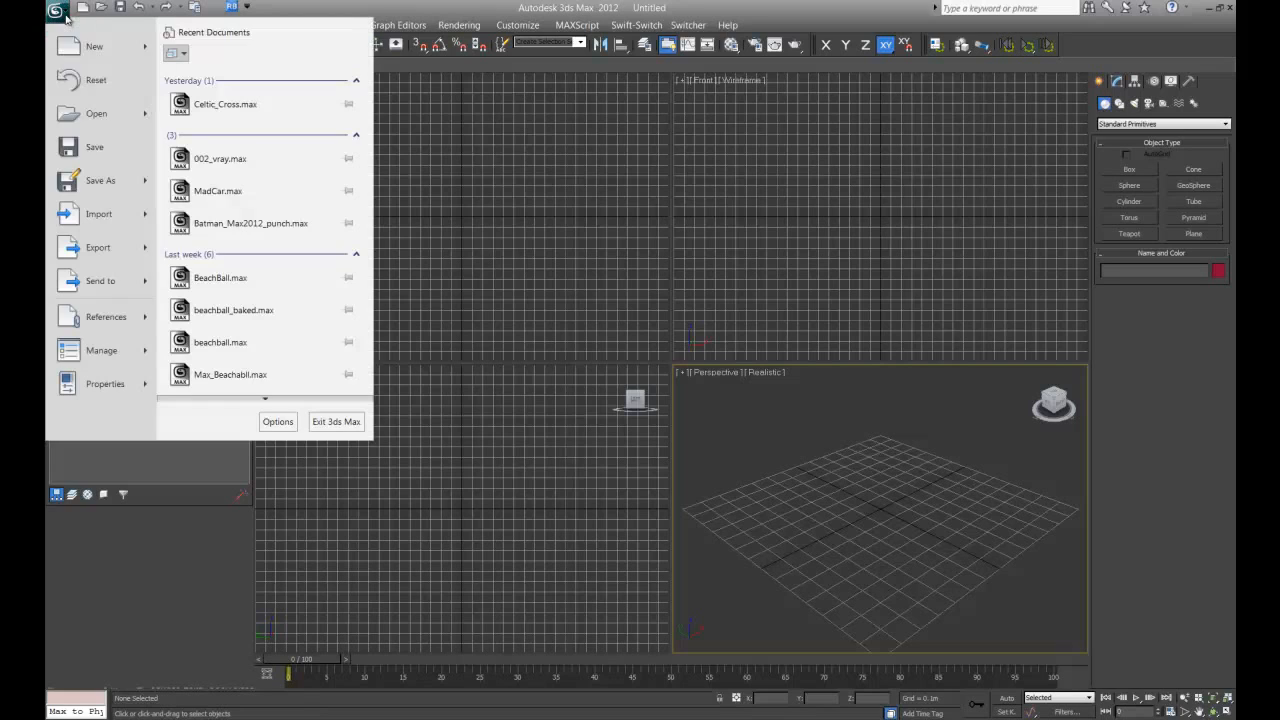
pyautogui.moveTo(98, 212)
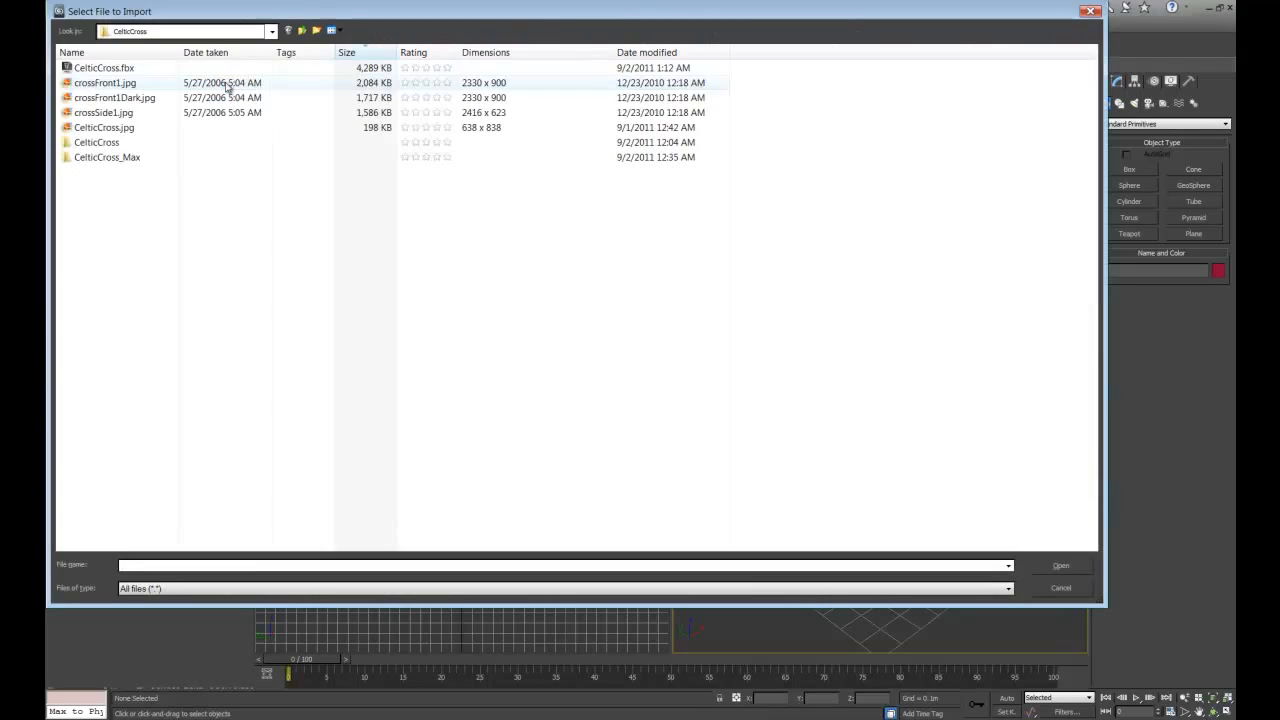
pyautogui.click(104, 68)
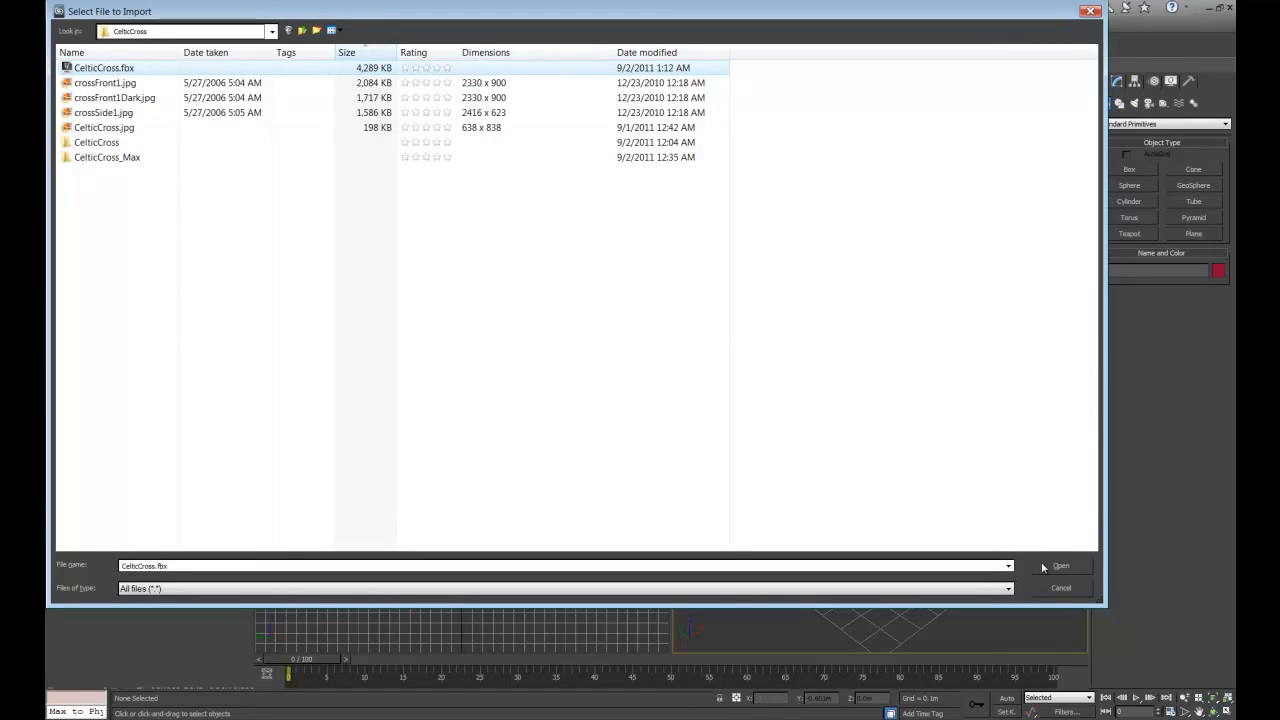
pyautogui.click(1060, 564)
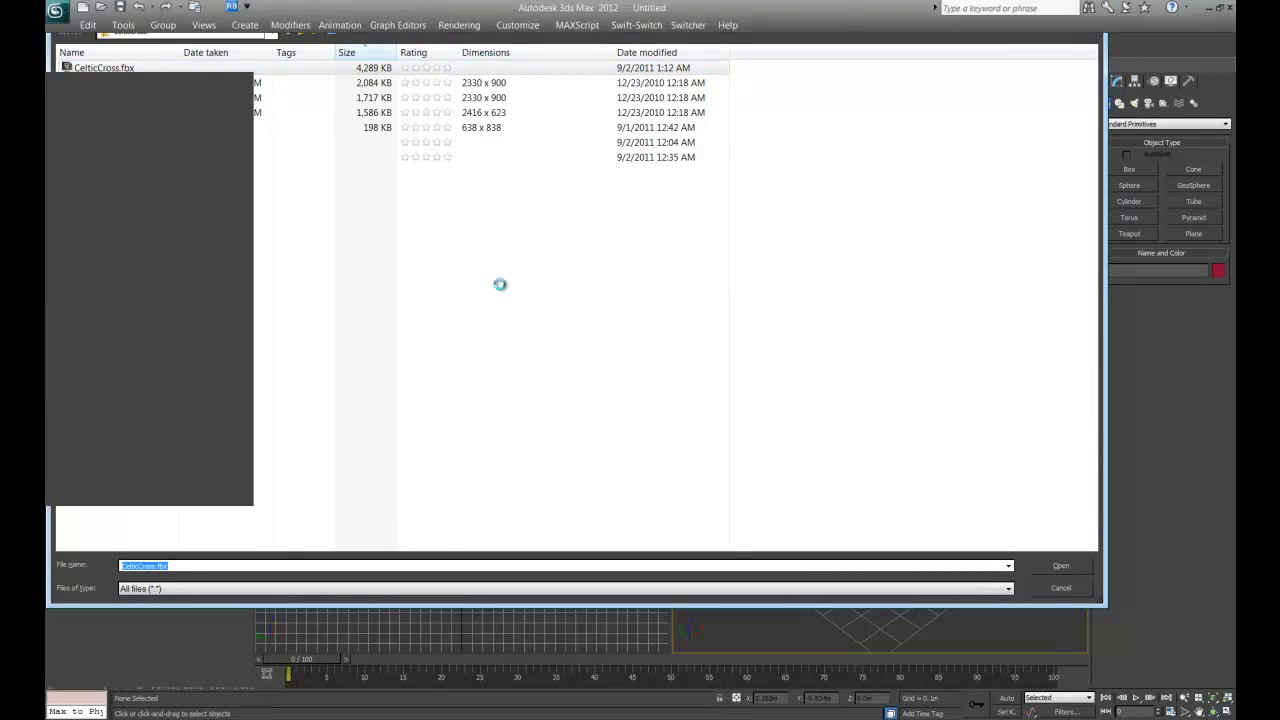
pyautogui.click(1060, 564)
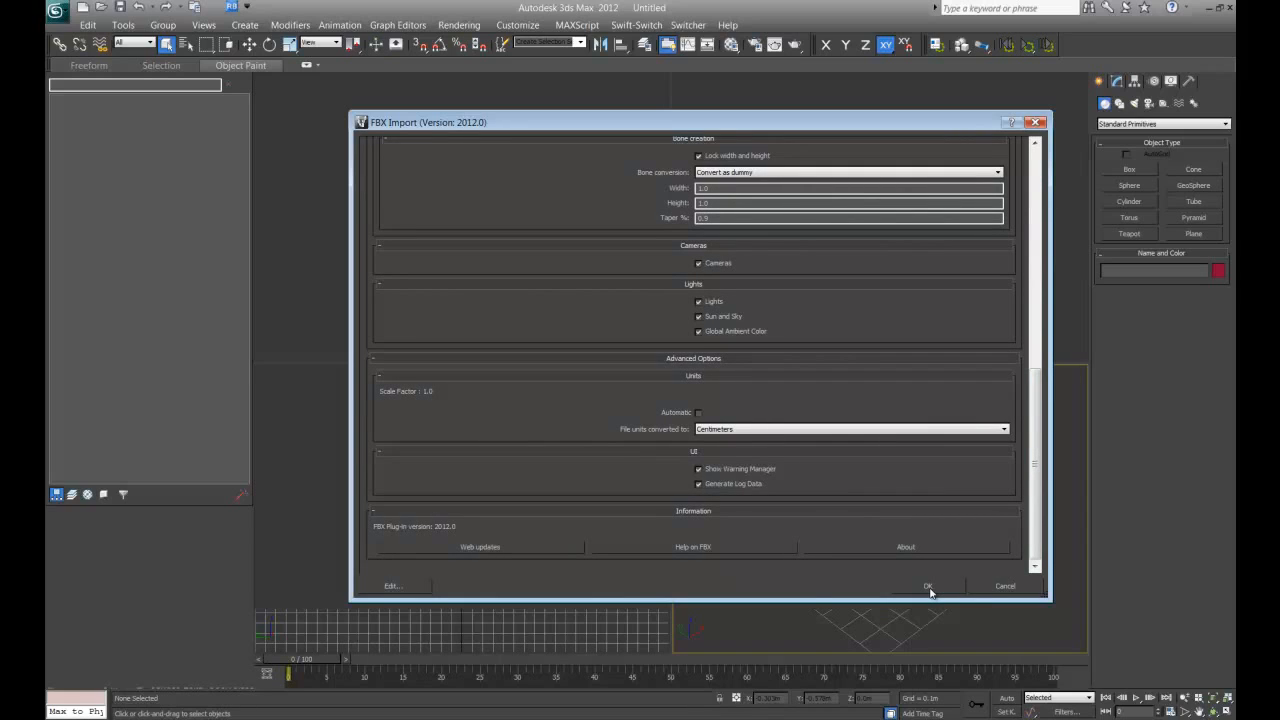
pyautogui.moveTo(876, 532)
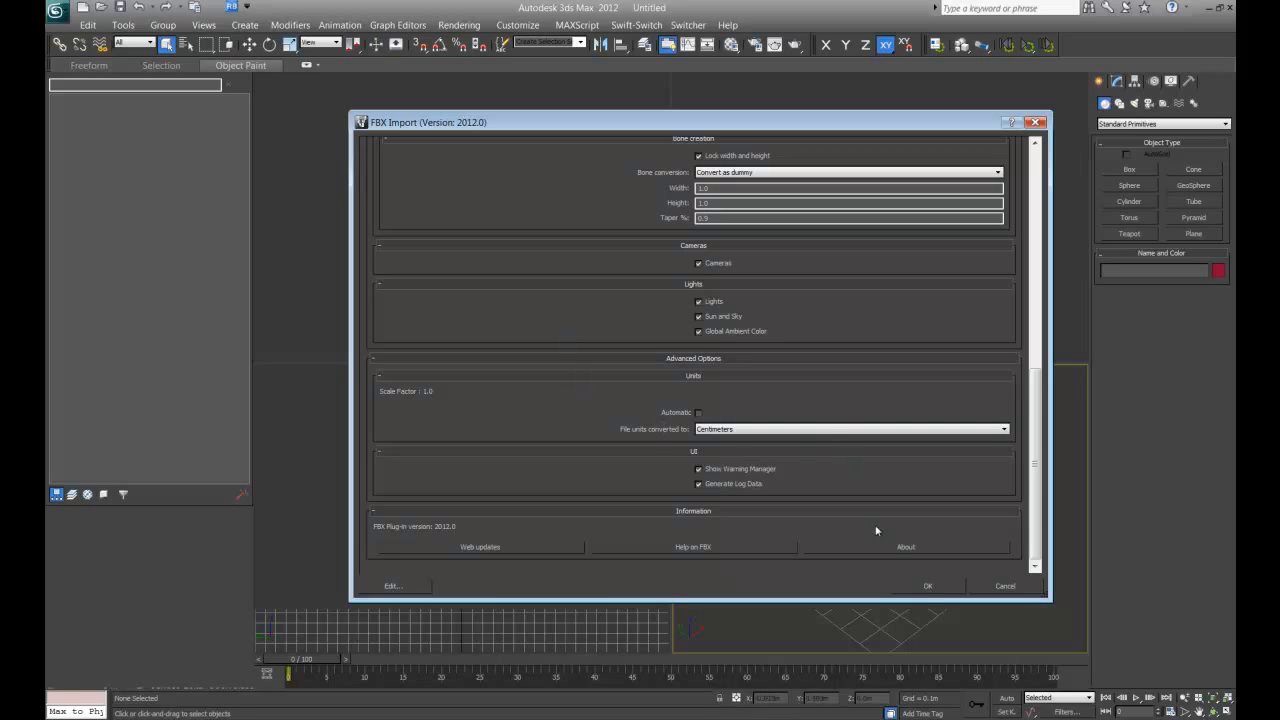
pyautogui.click(928, 584)
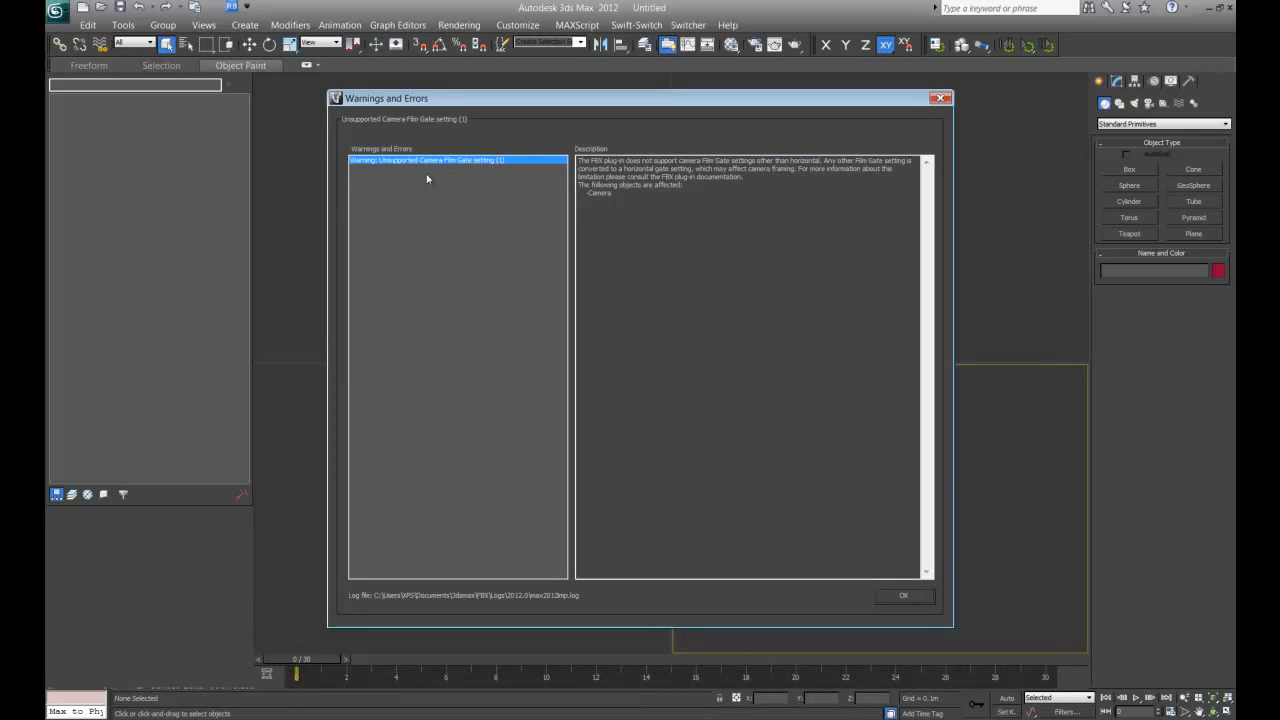
pyautogui.moveTo(412, 180)
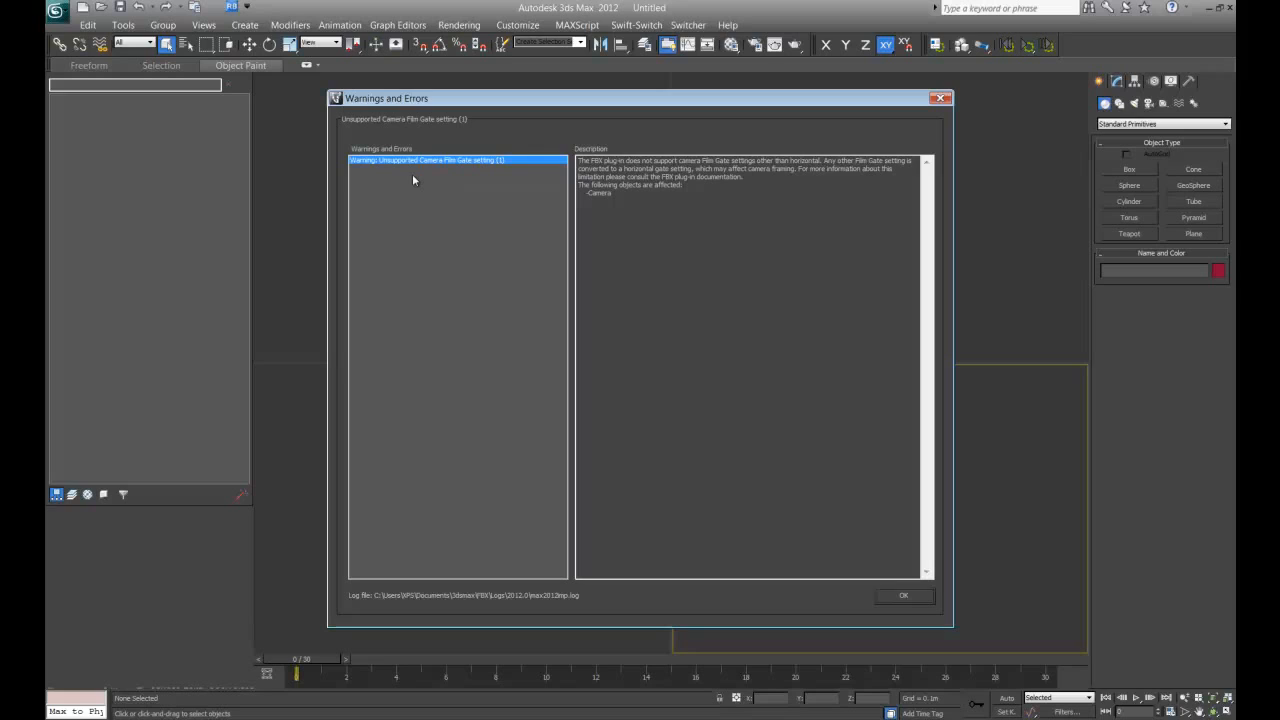
pyautogui.moveTo(900, 610)
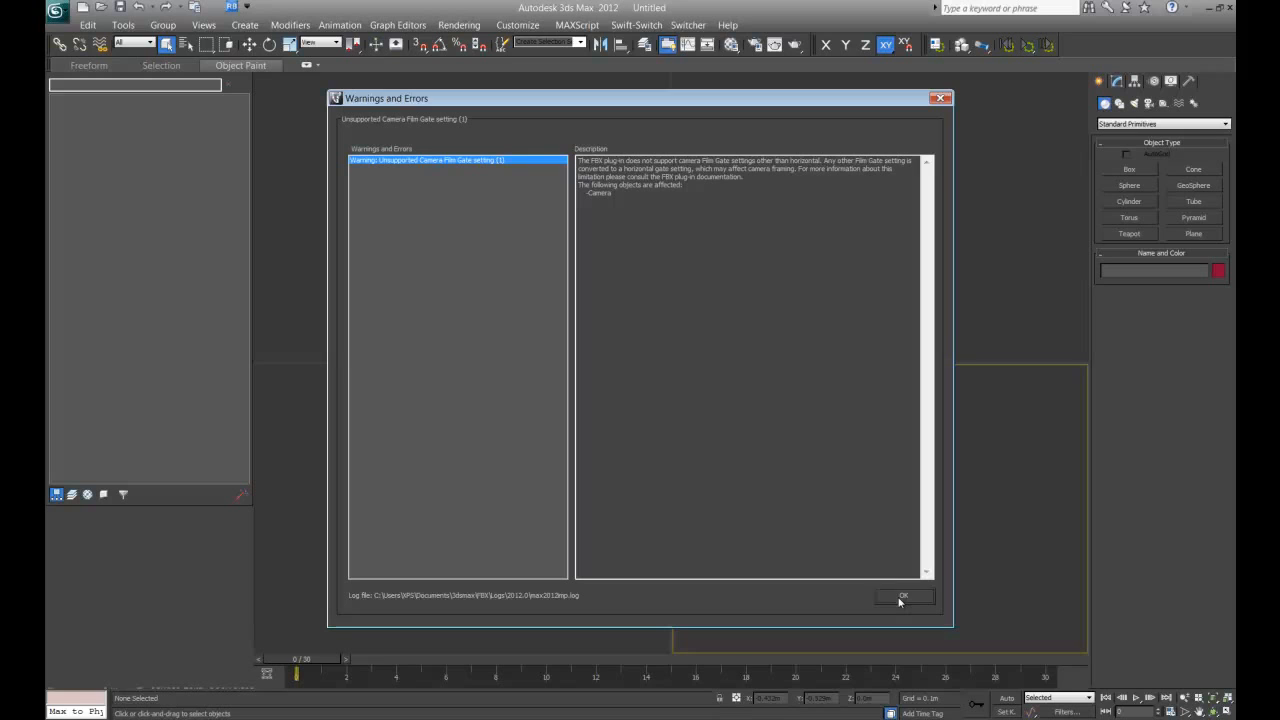
pyautogui.moveTo(892, 610)
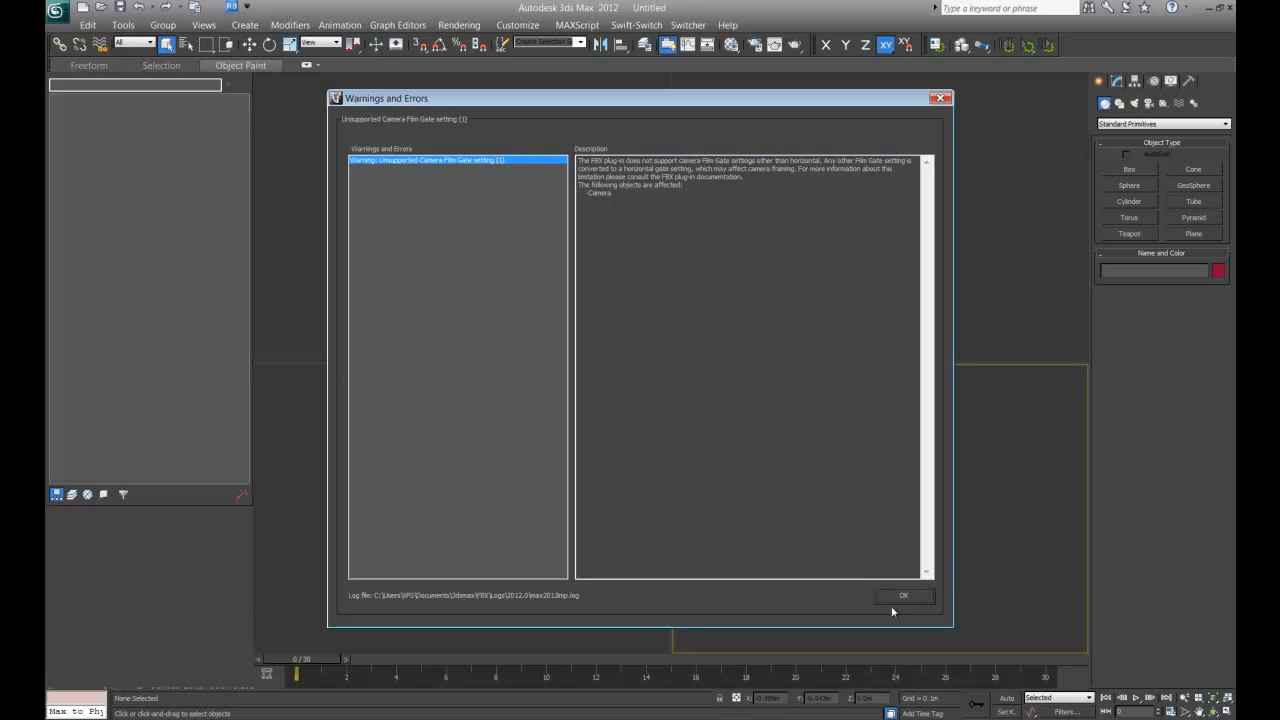
# Dismiss the unsupported camera film gate warning to reveal the imported scene
pyautogui.click(904, 596)
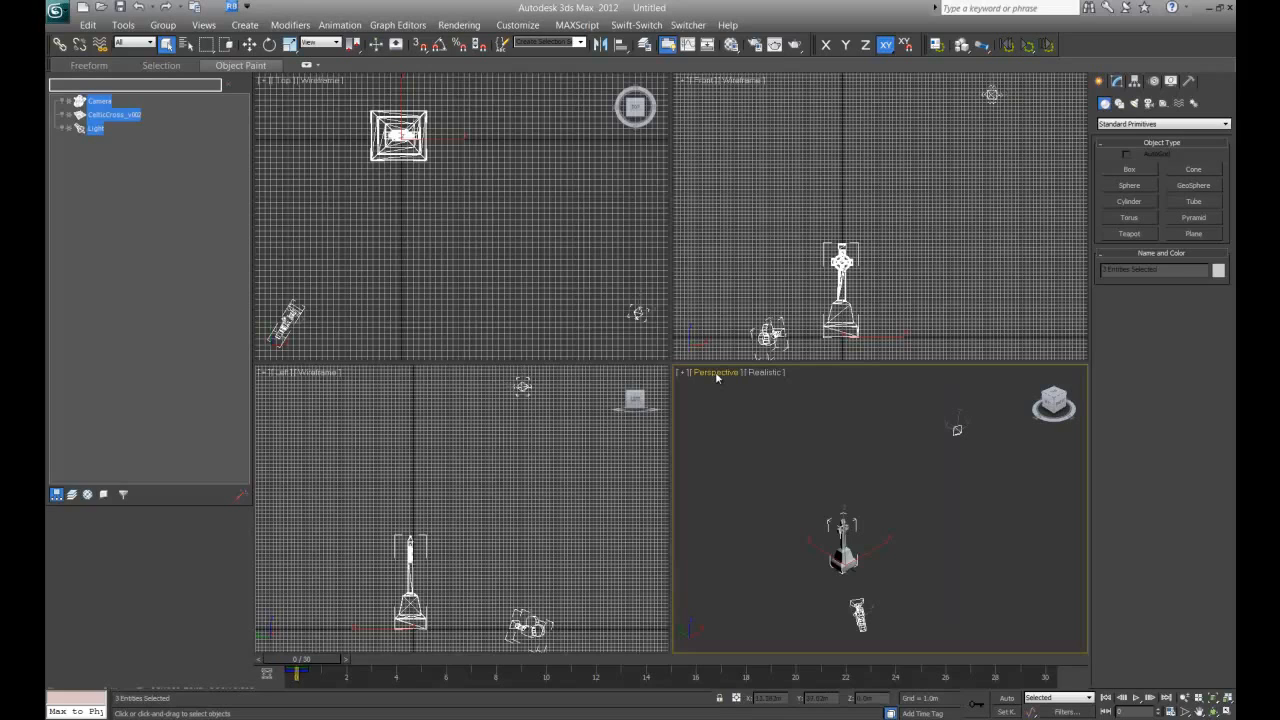
# Switch the Perspective viewport to look through the imported Camera at the cross
pyautogui.click(716, 372)
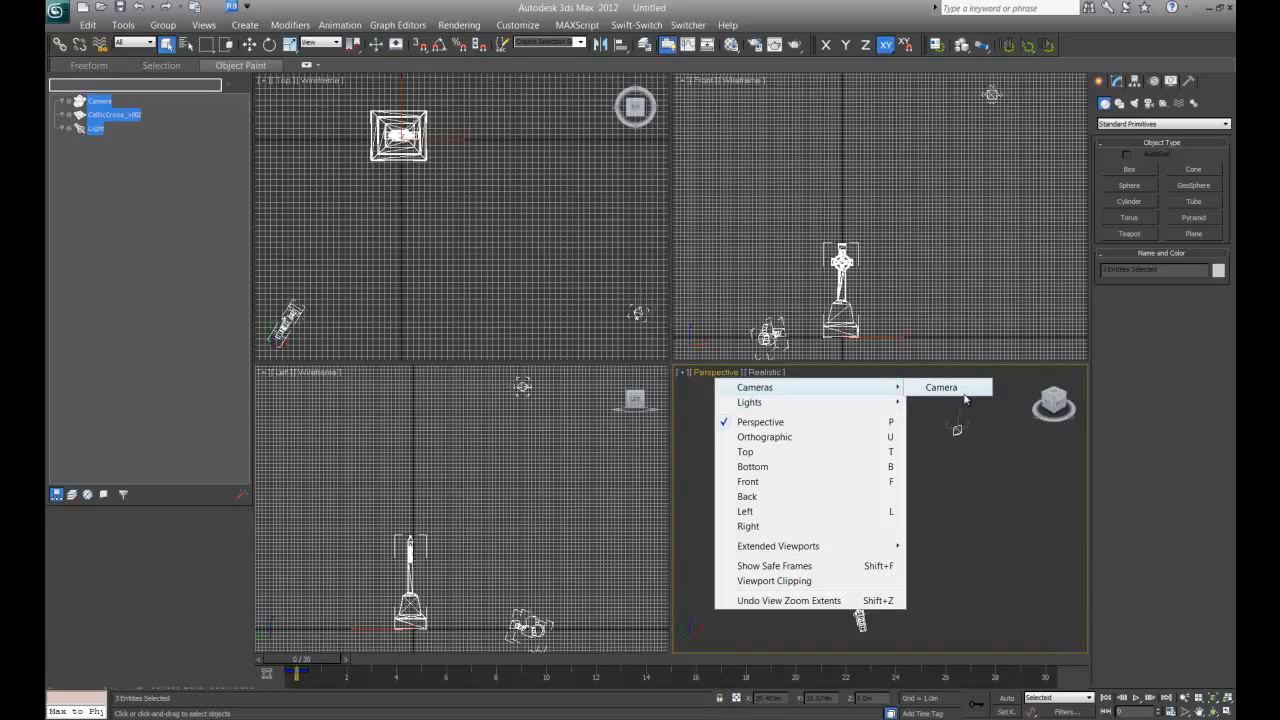
pyautogui.click(940, 388)
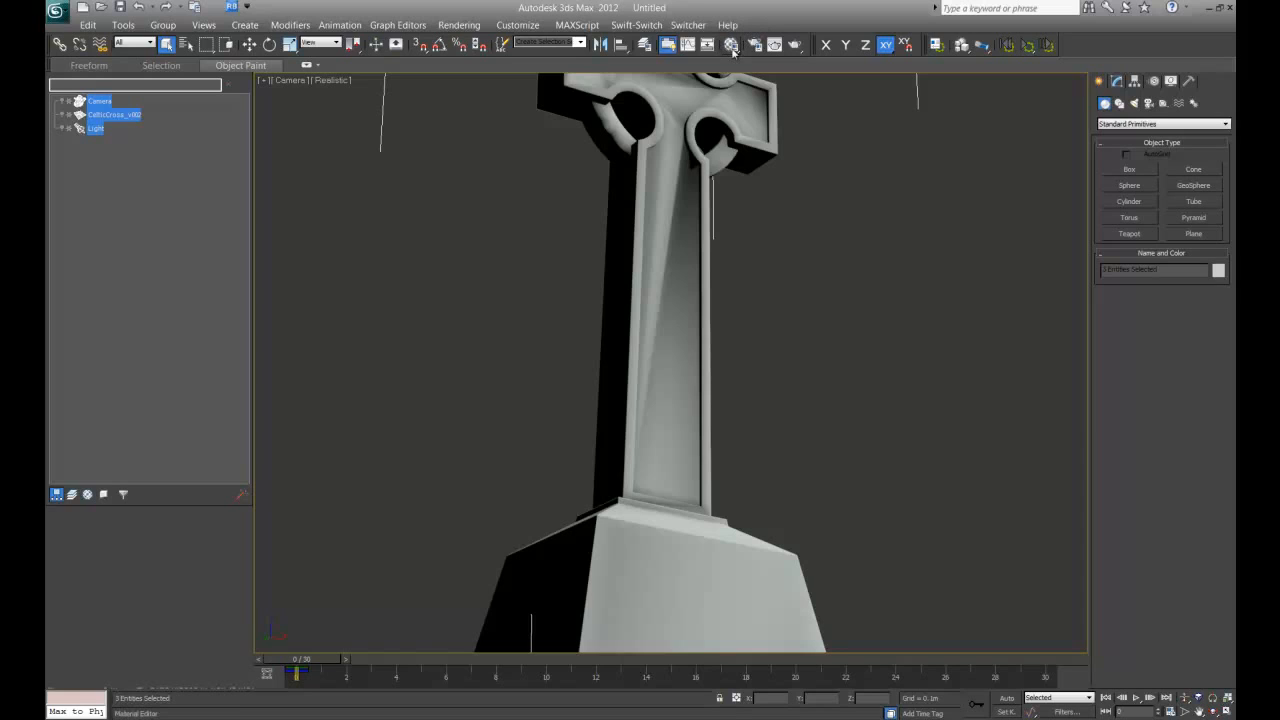
pyautogui.click(732, 44)
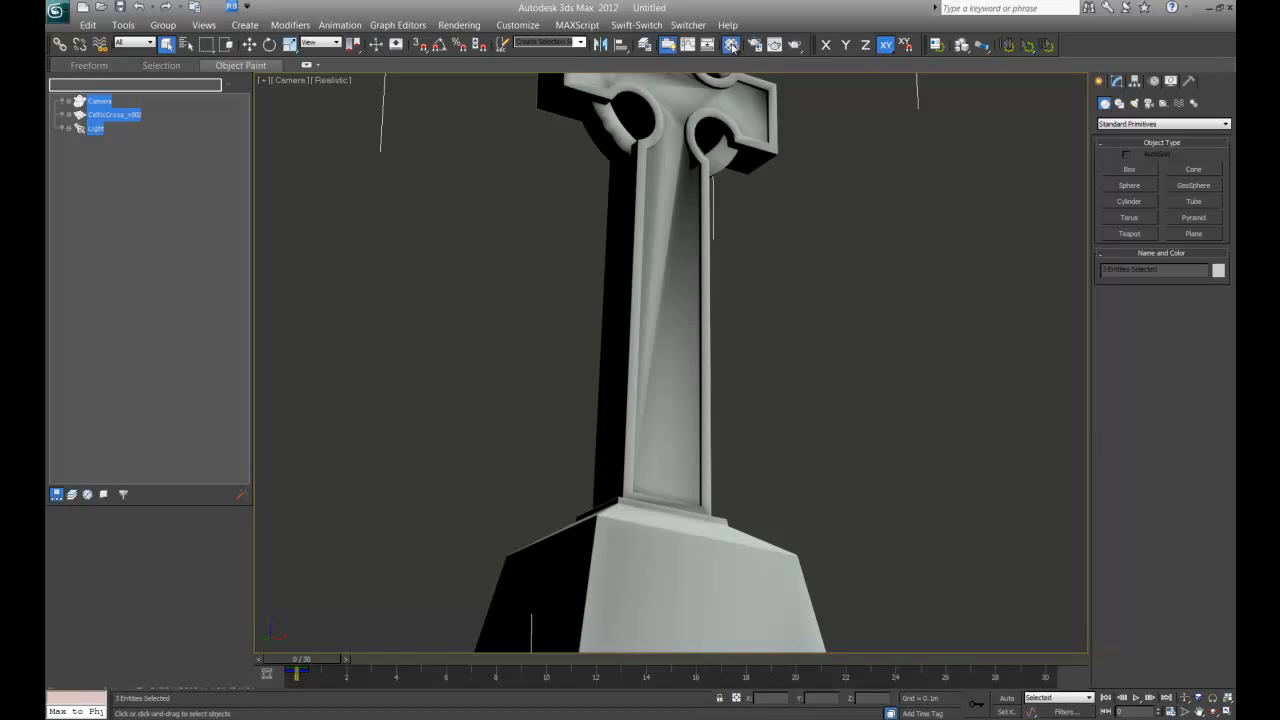
pyautogui.click(732, 44)
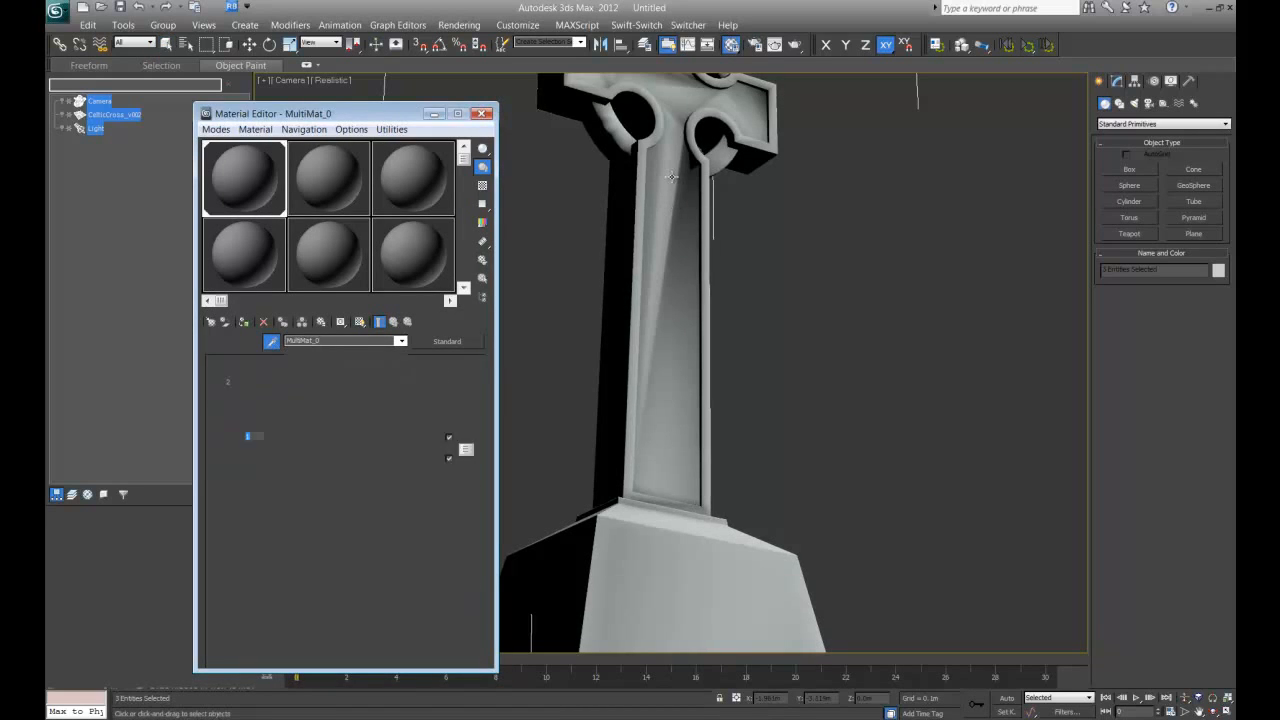
# Load the cross MultiMat and relink the FrontCross diffuse bitmap to crossFront1.jpg
pyautogui.click(446, 340)
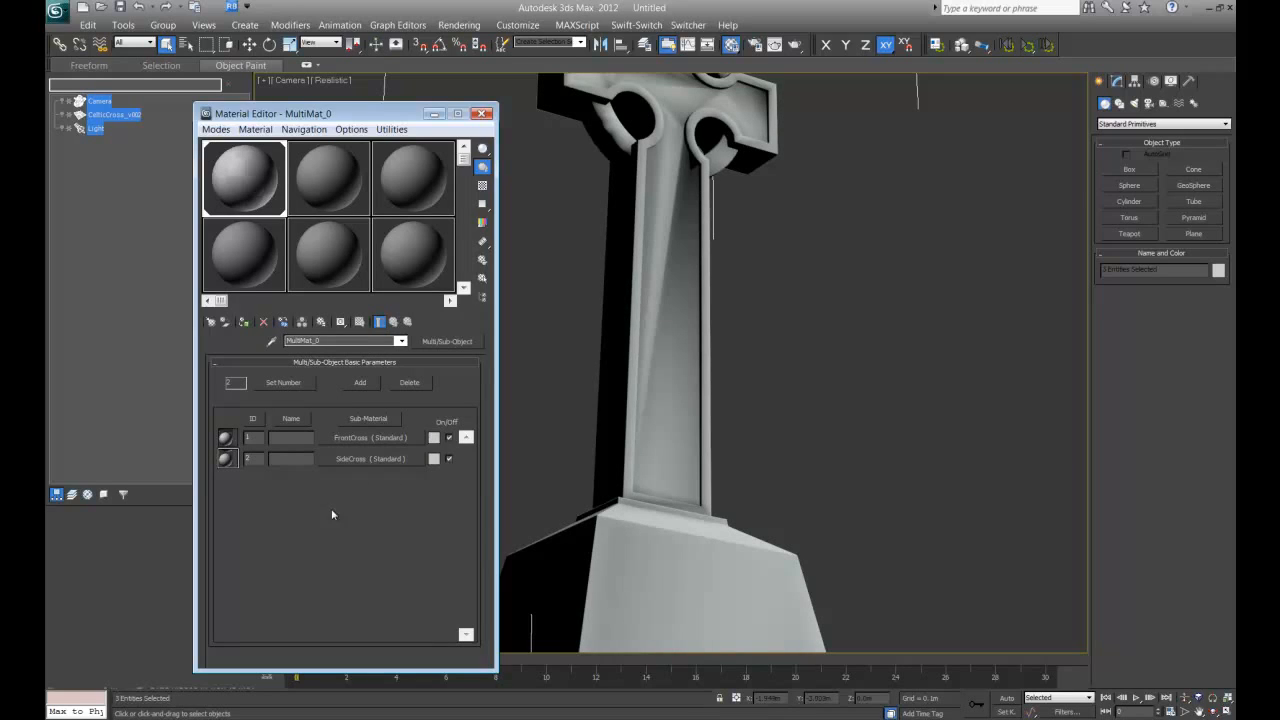
pyautogui.moveTo(372, 444)
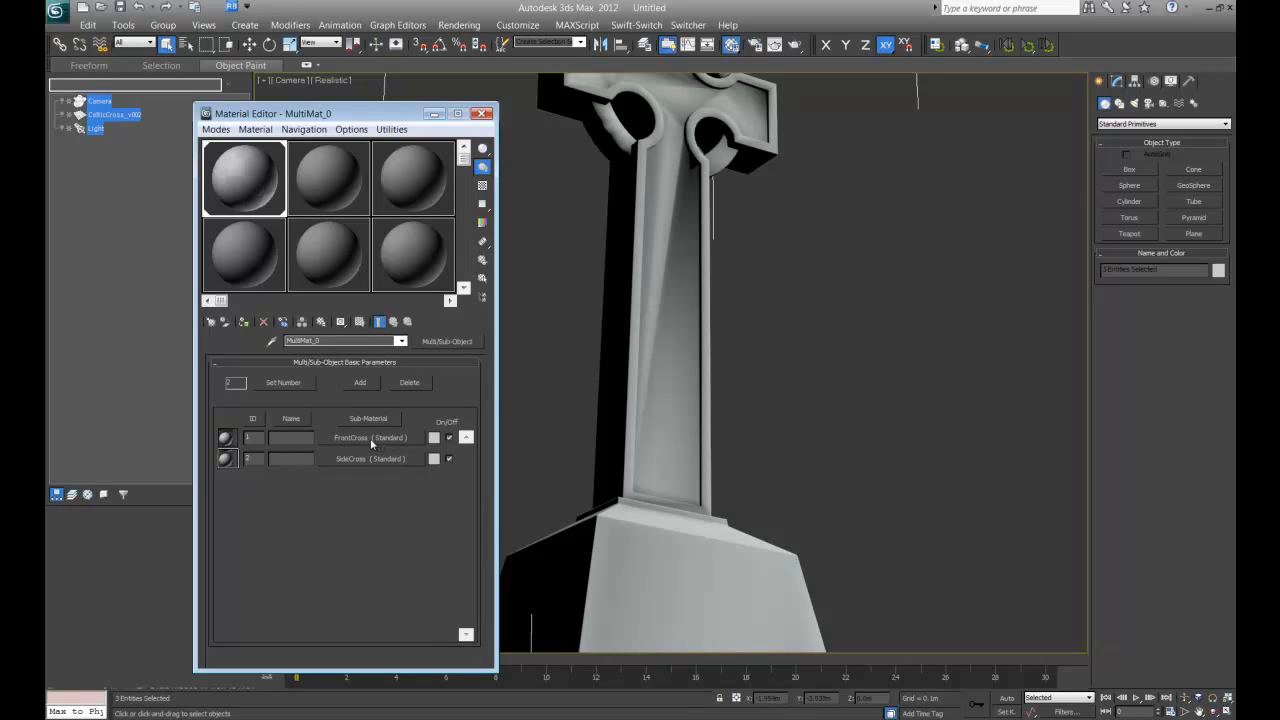
pyautogui.moveTo(360, 440)
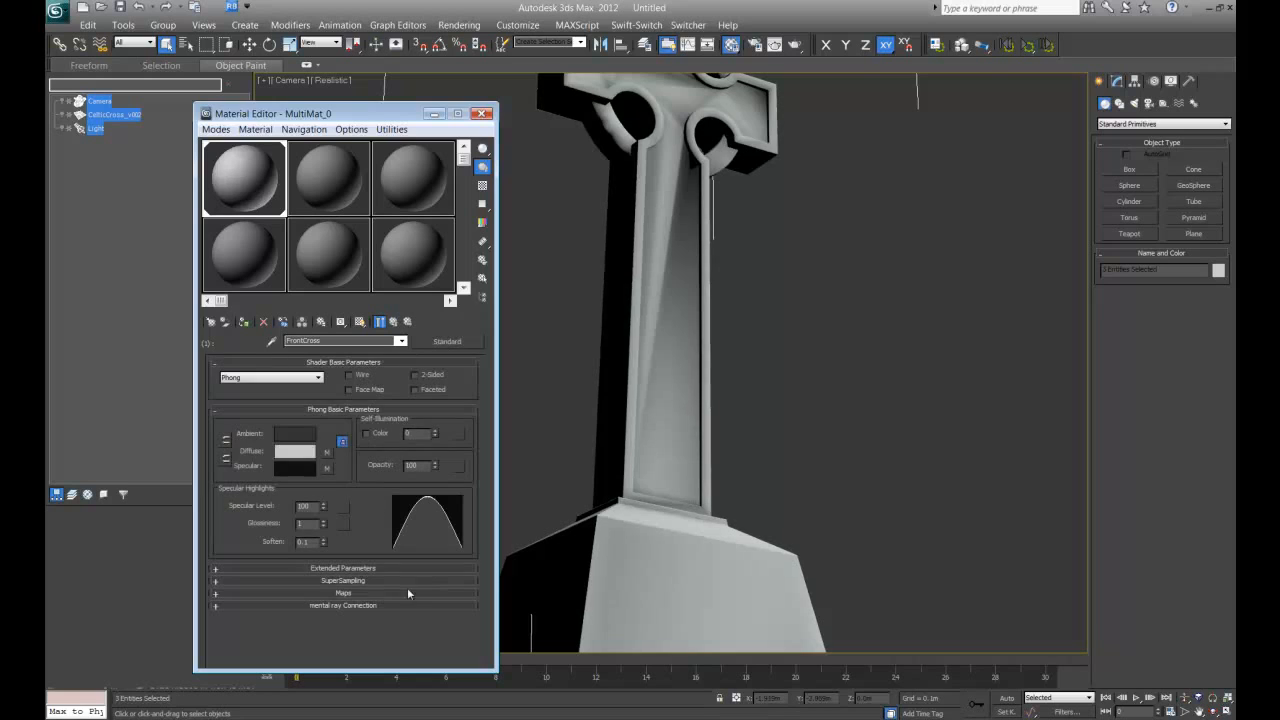
pyautogui.click(344, 592)
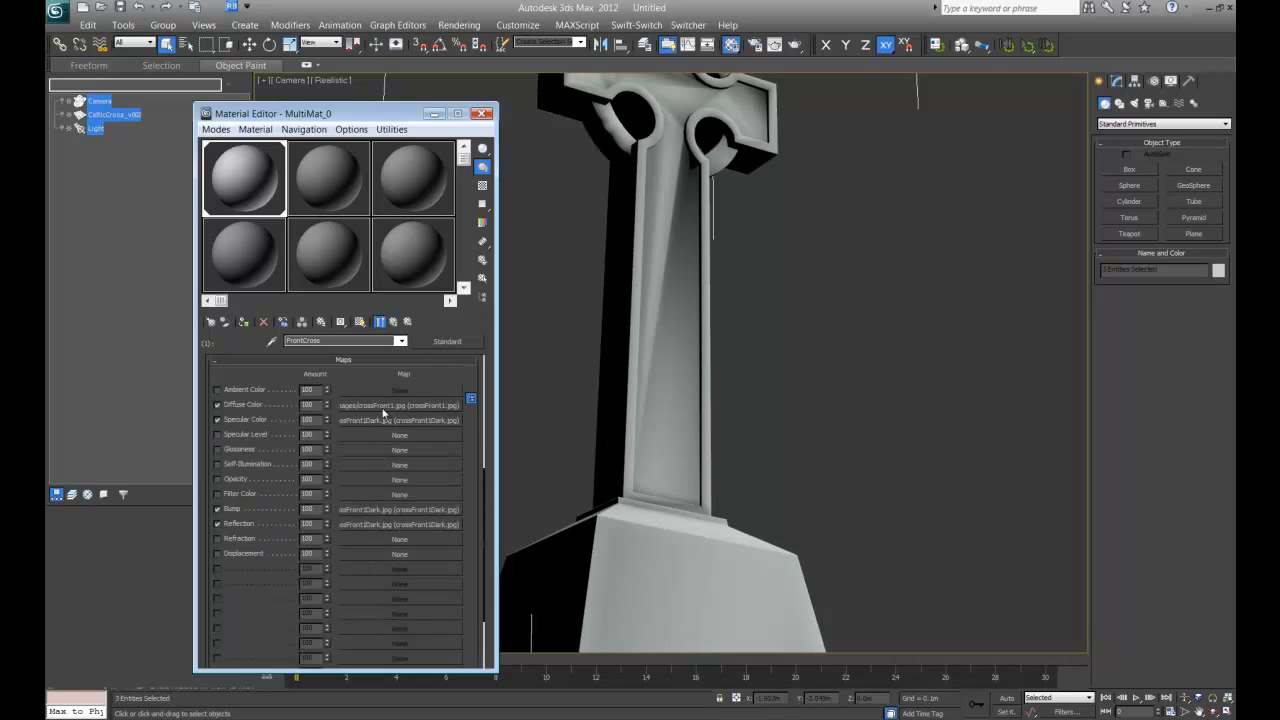
pyautogui.click(398, 404)
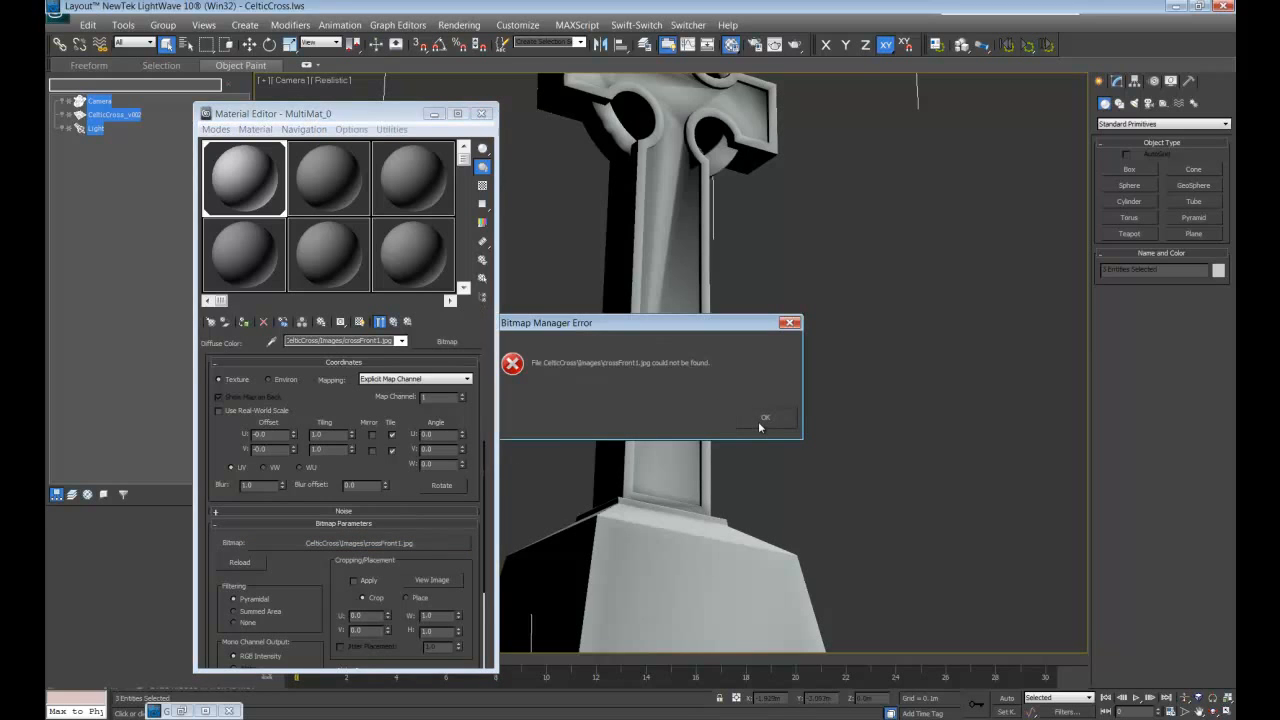
pyautogui.click(764, 418)
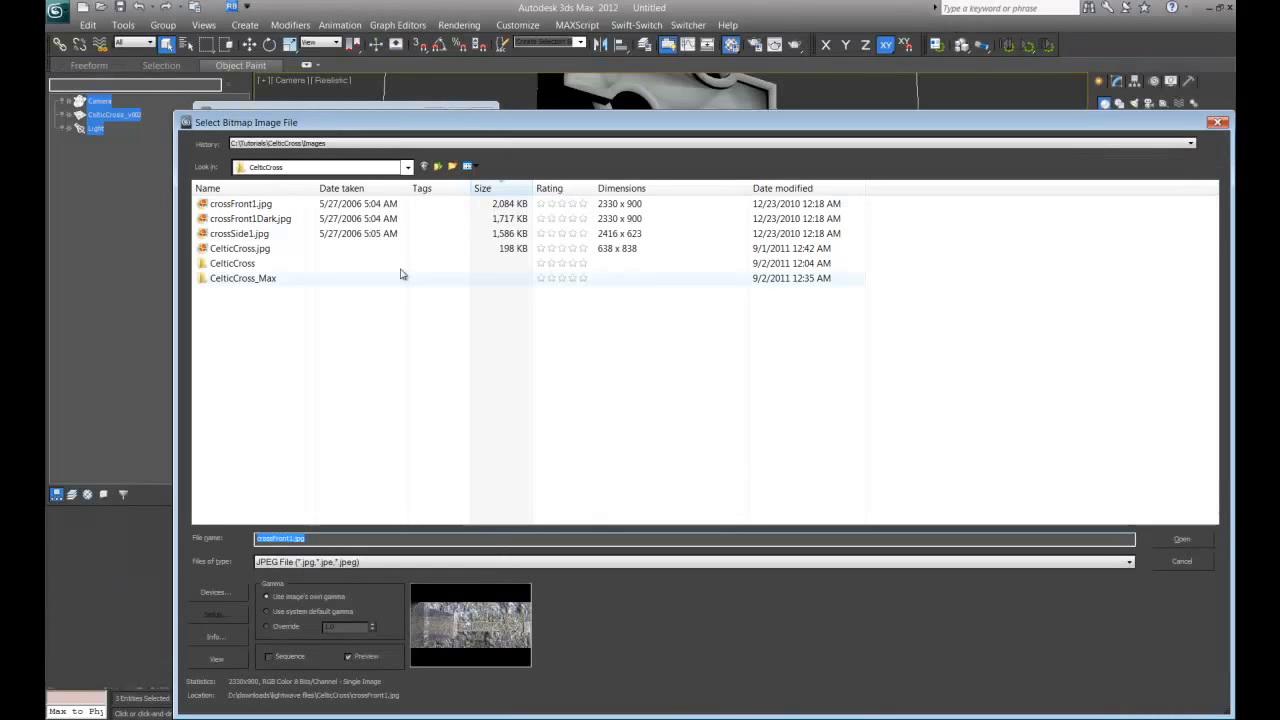
pyautogui.click(240, 232)
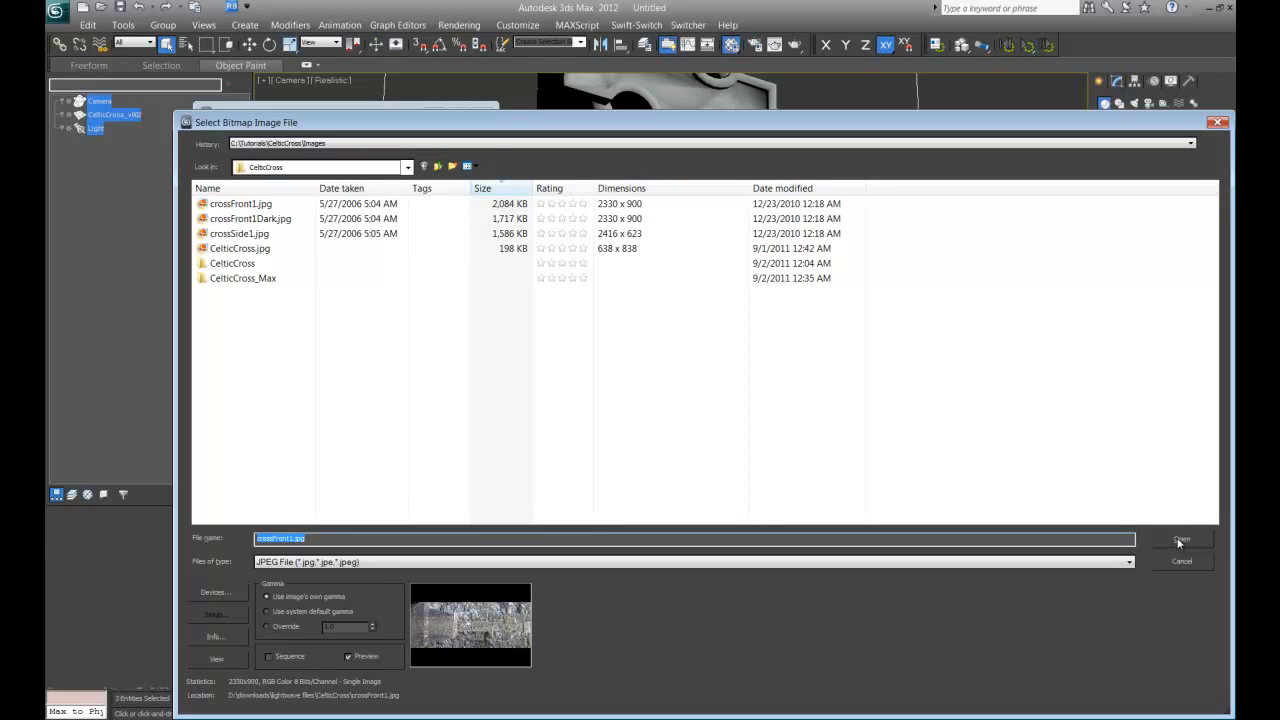
pyautogui.click(1182, 540)
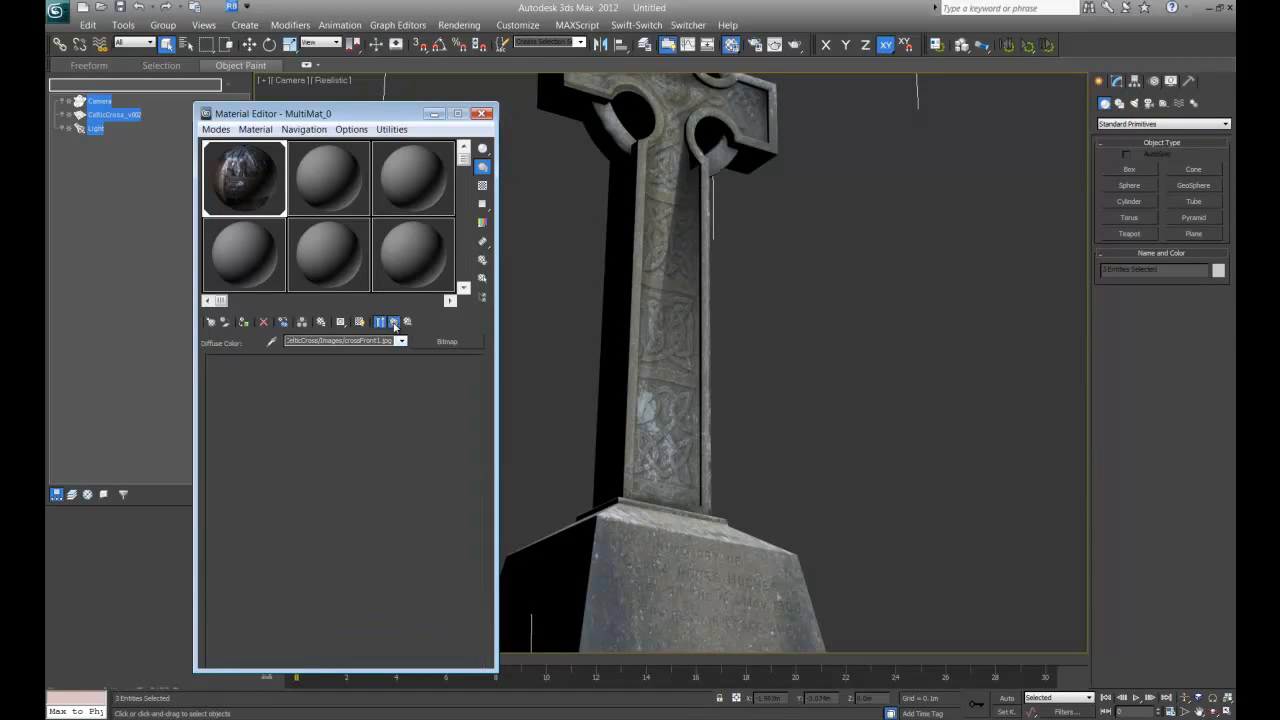
pyautogui.click(394, 320)
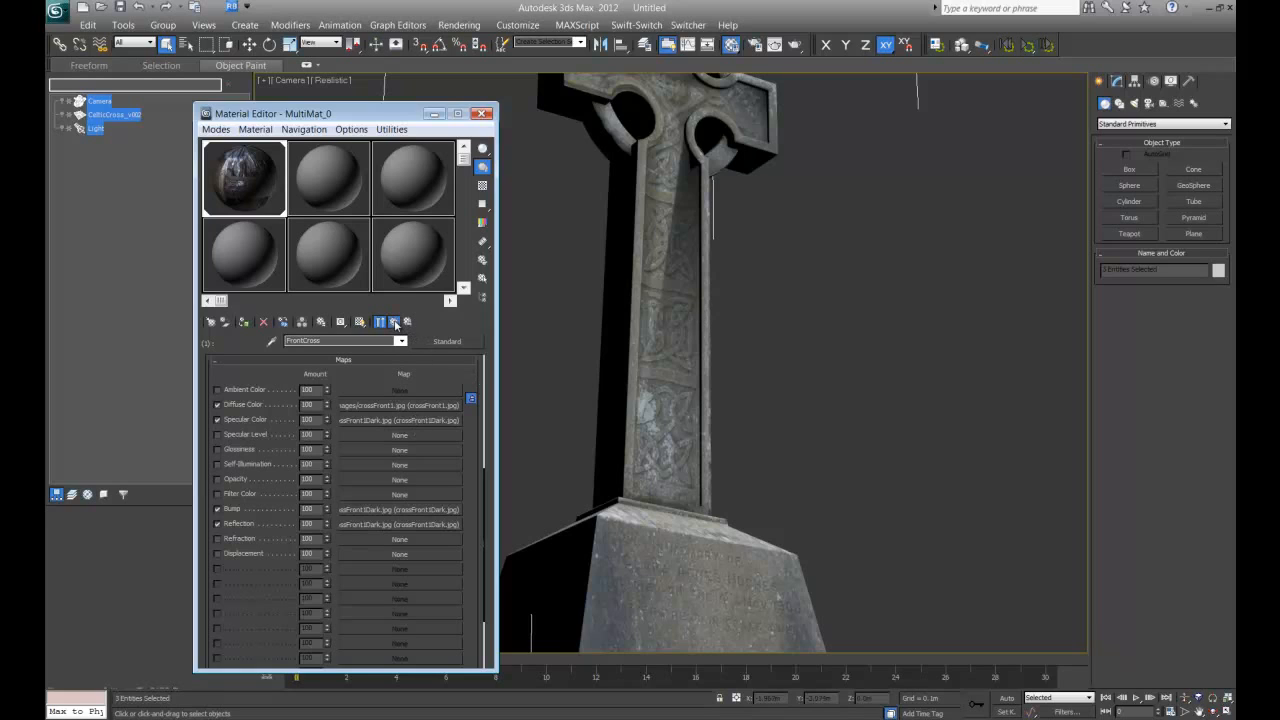
# Relink the SideCross diffuse bitmap to crossSide1.jpg and close the Material Editor
pyautogui.click(392, 320)
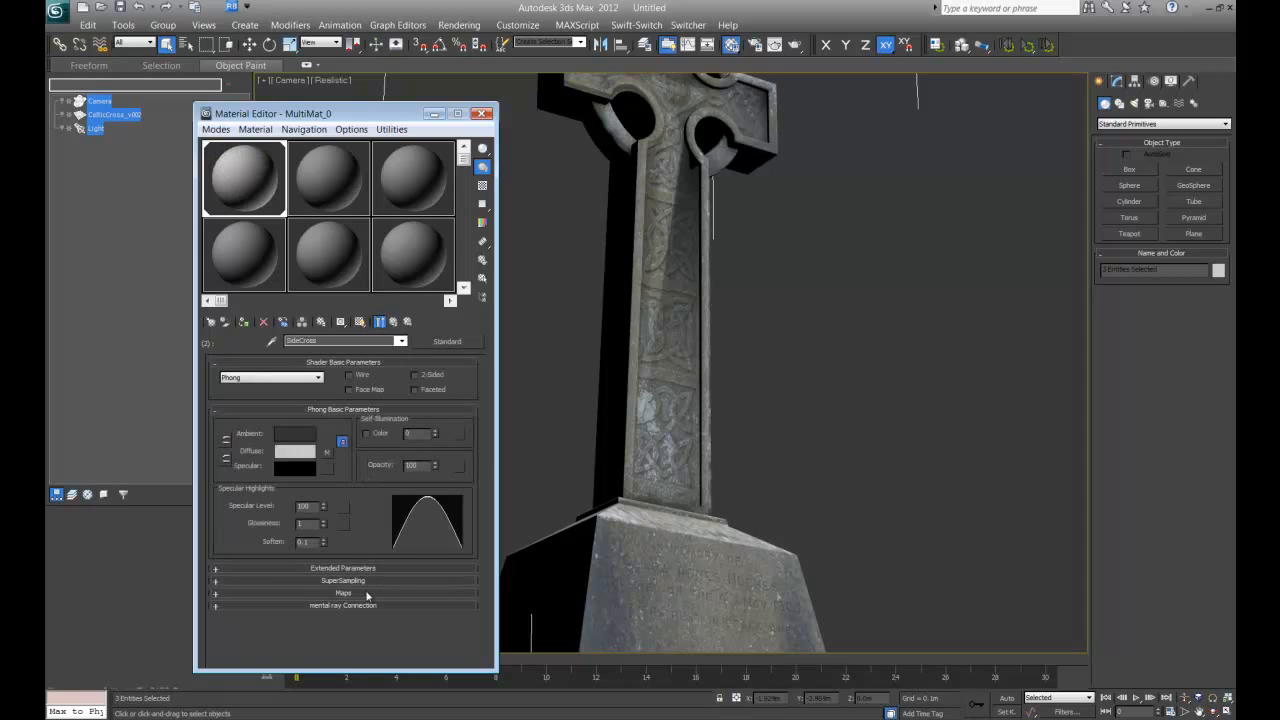
pyautogui.click(344, 592)
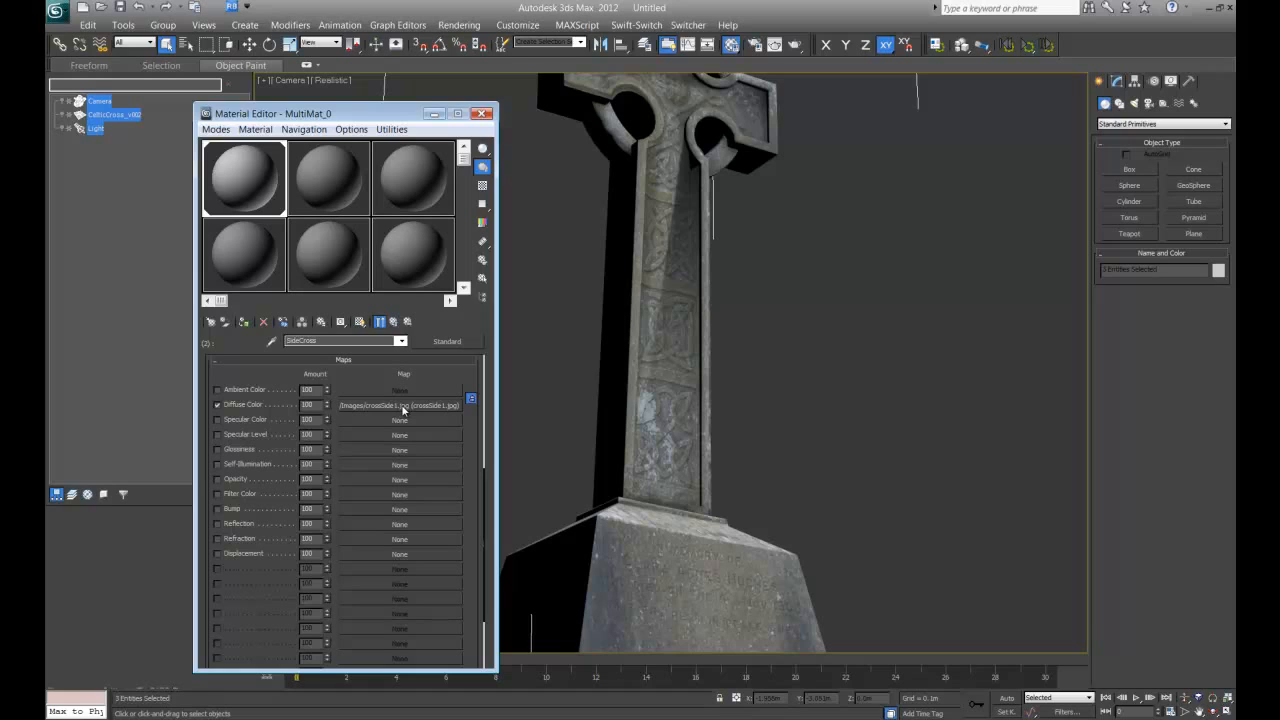
pyautogui.moveTo(484, 112)
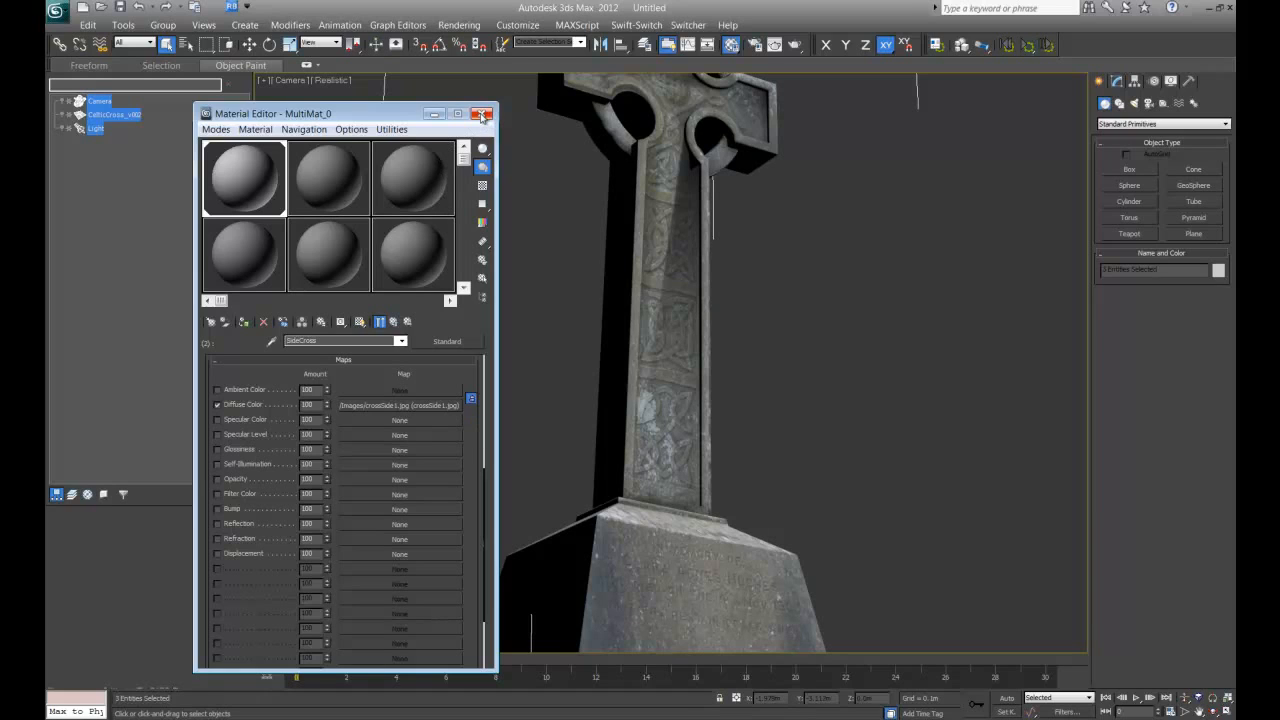
pyautogui.click(400, 404)
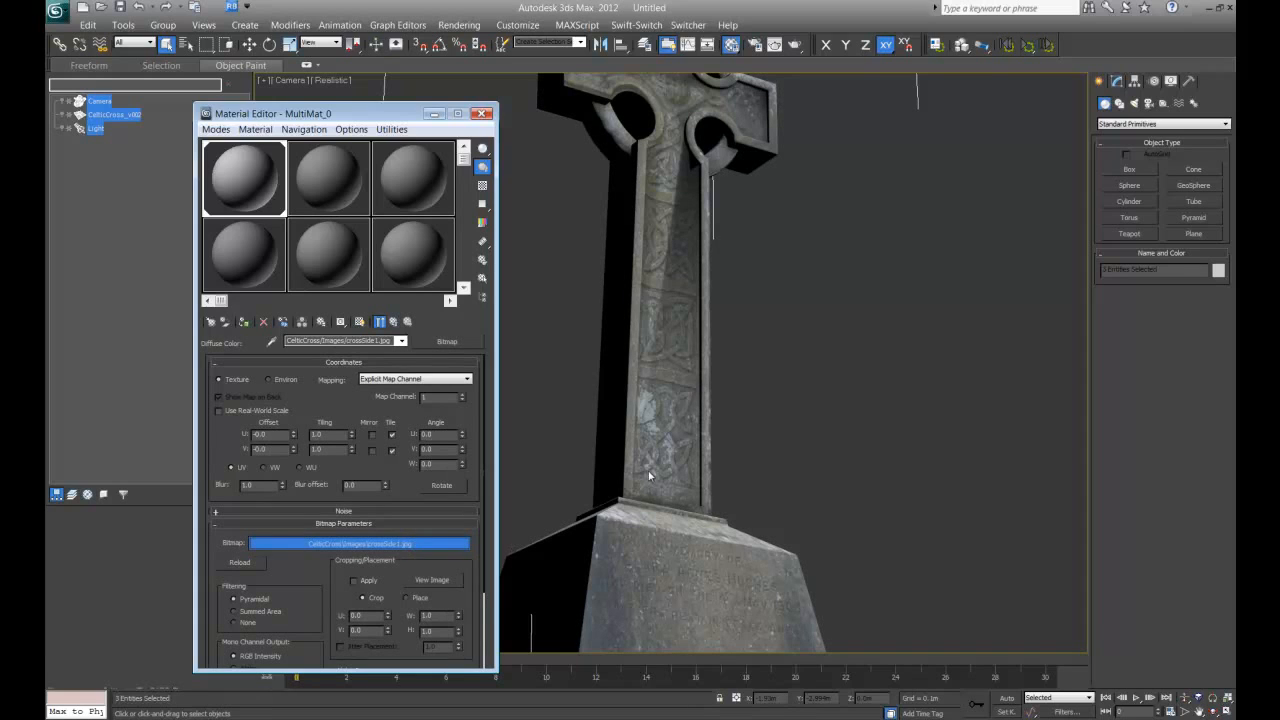
pyautogui.click(240, 562)
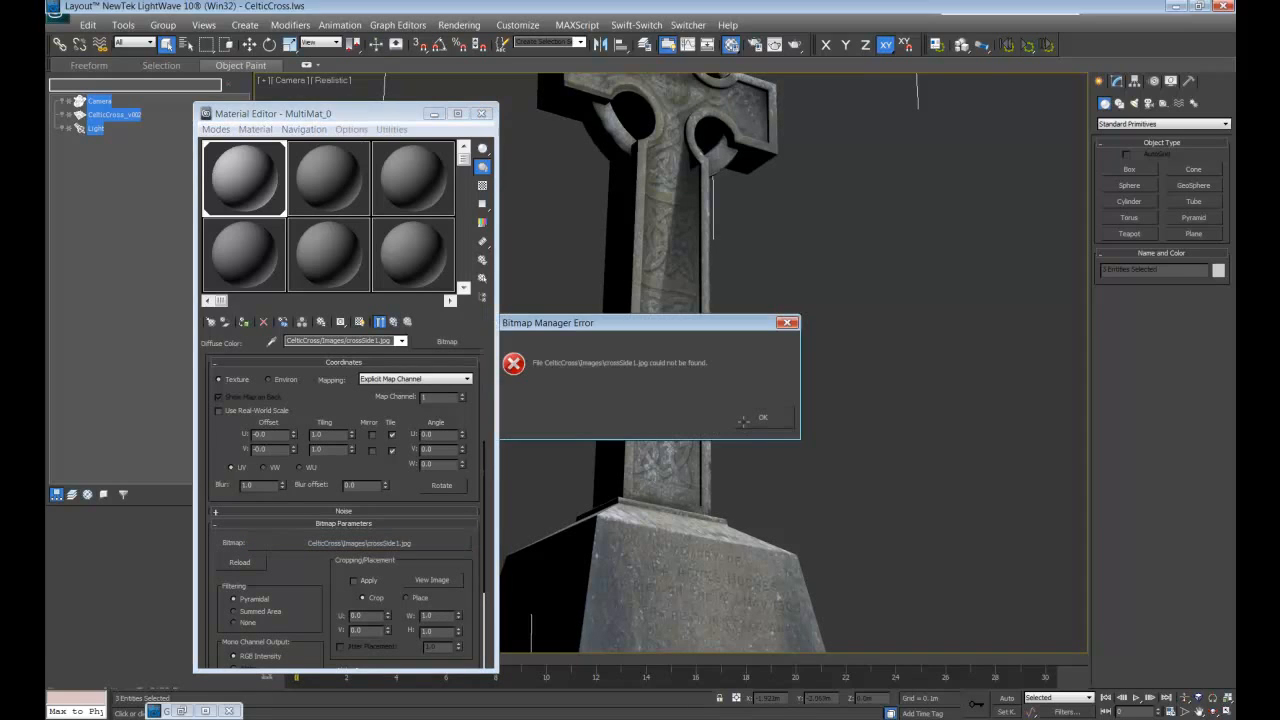
pyautogui.click(762, 418)
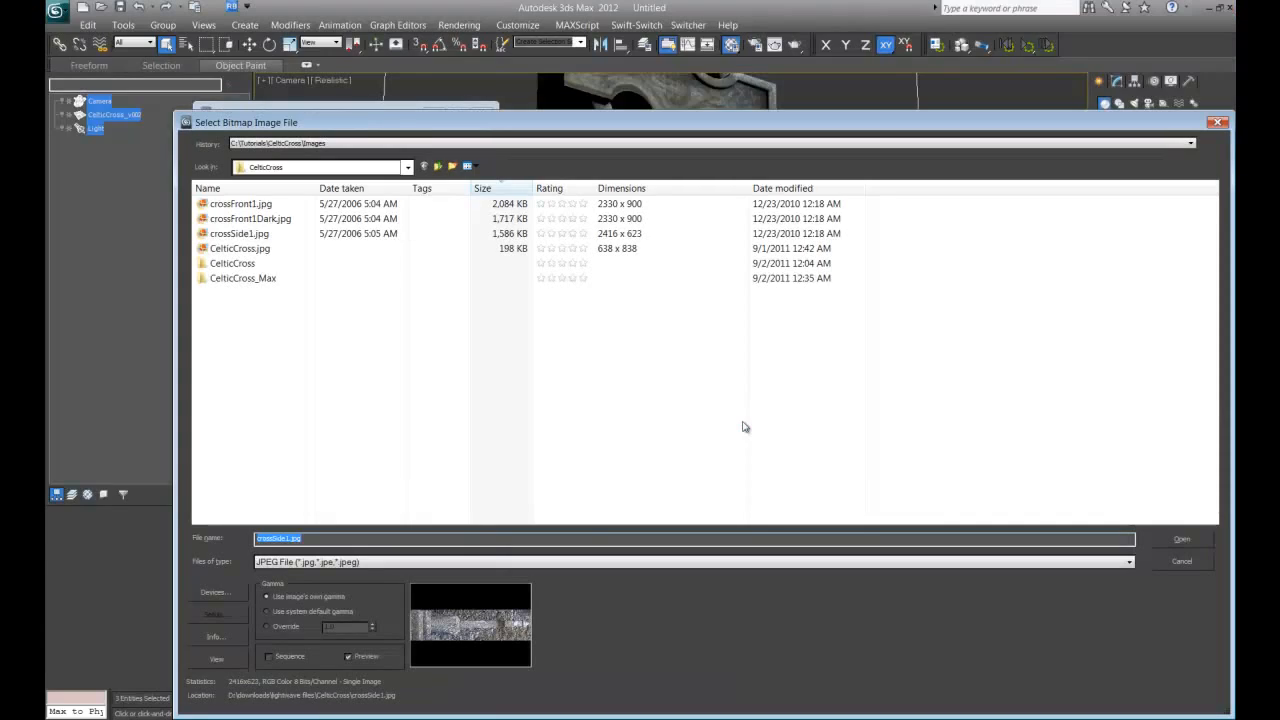
pyautogui.click(1180, 538)
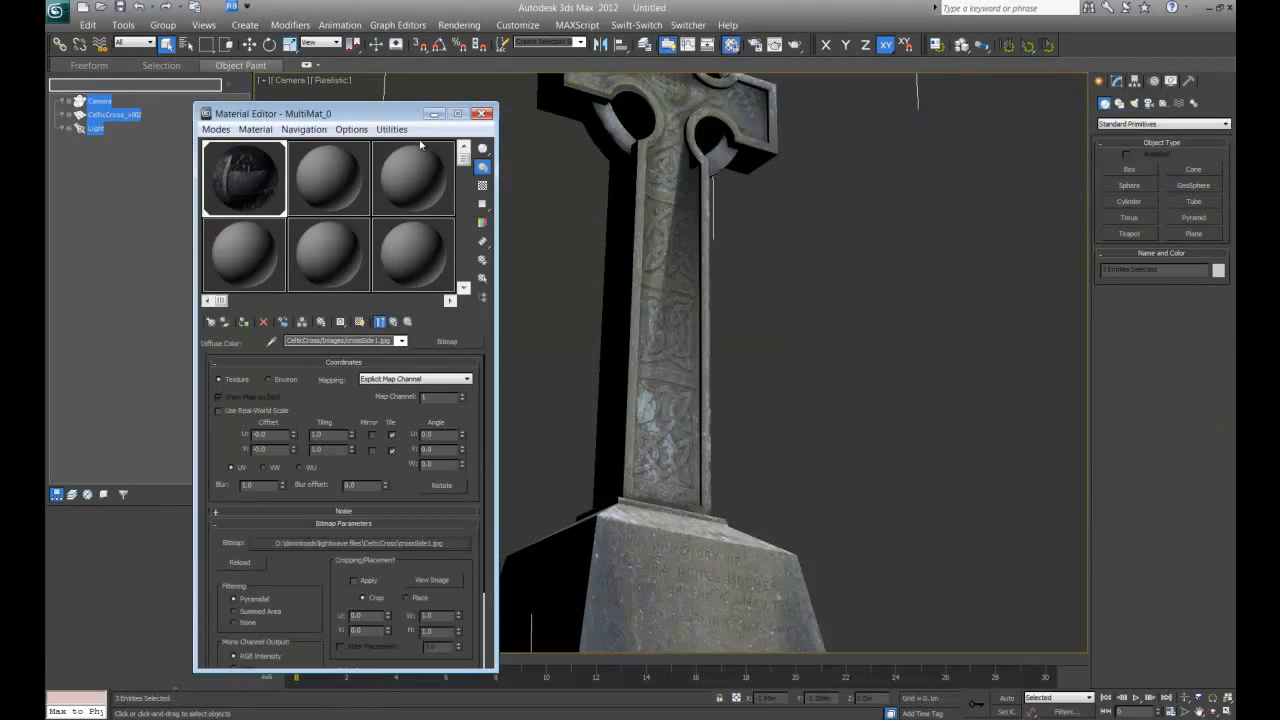
pyautogui.click(480, 112)
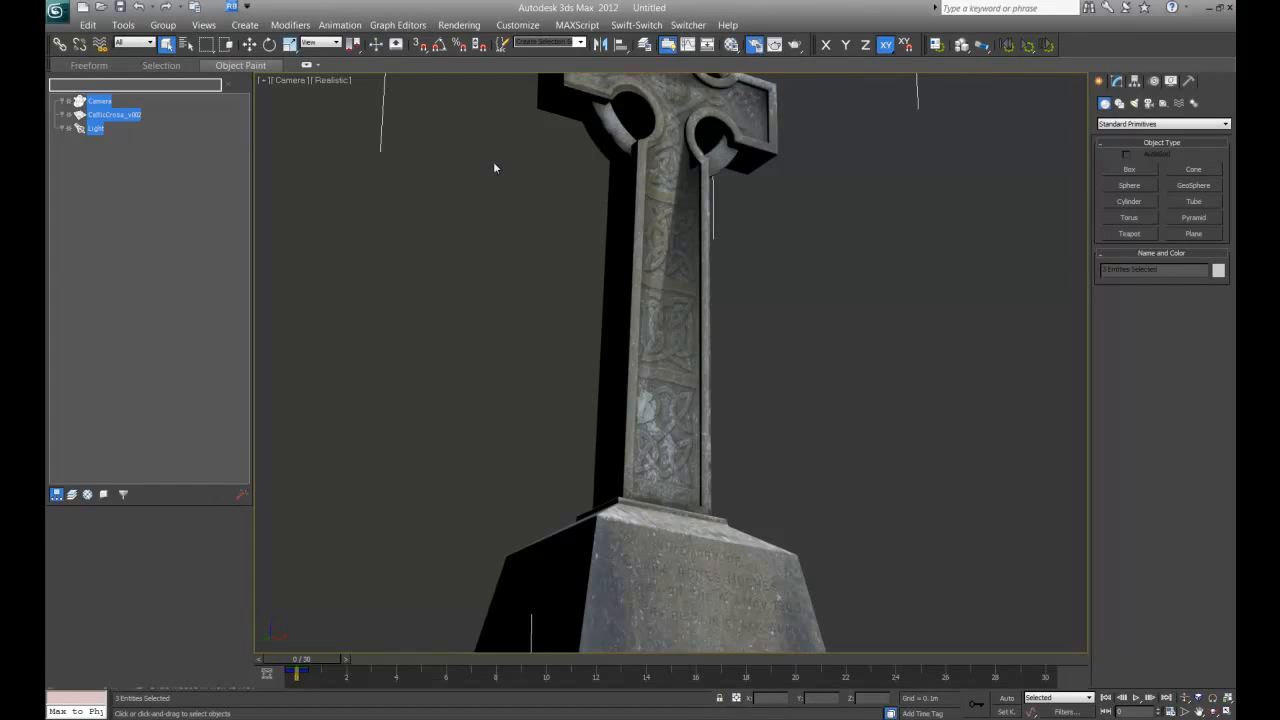
pyautogui.moveTo(344, 232)
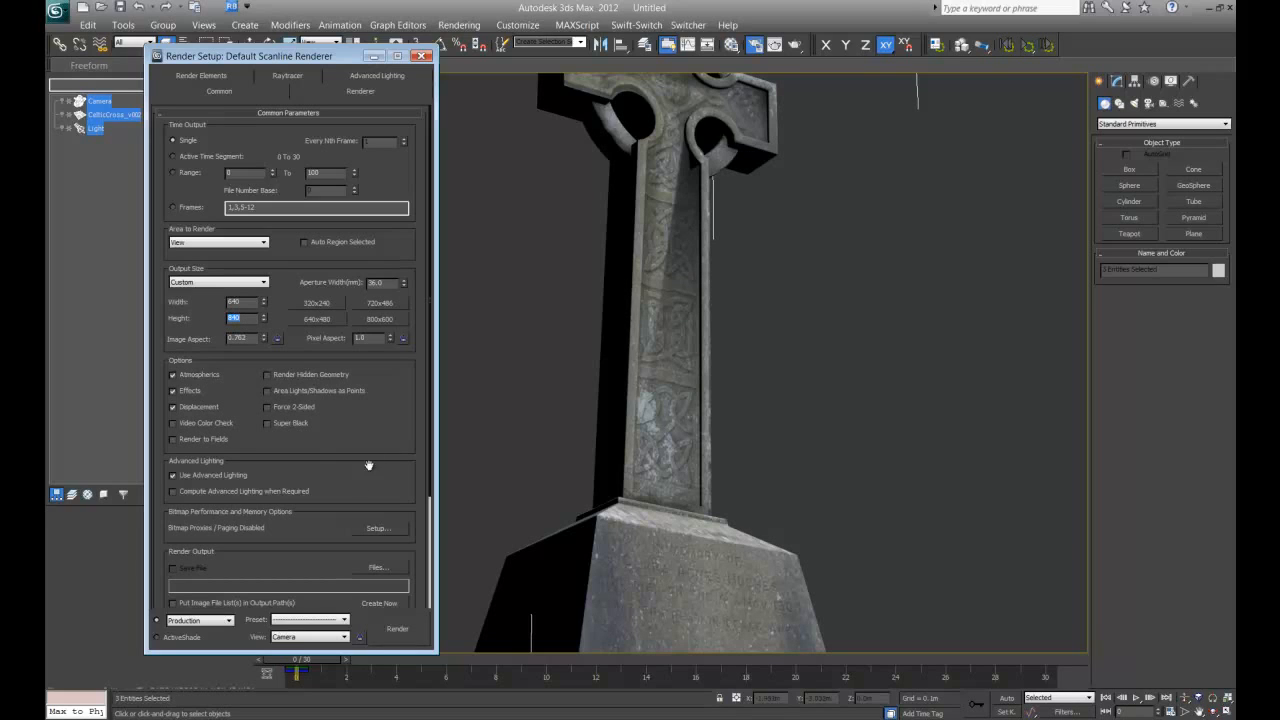
# Close the Render Setup window, returning to the textured cross camera view
pyautogui.click(420, 56)
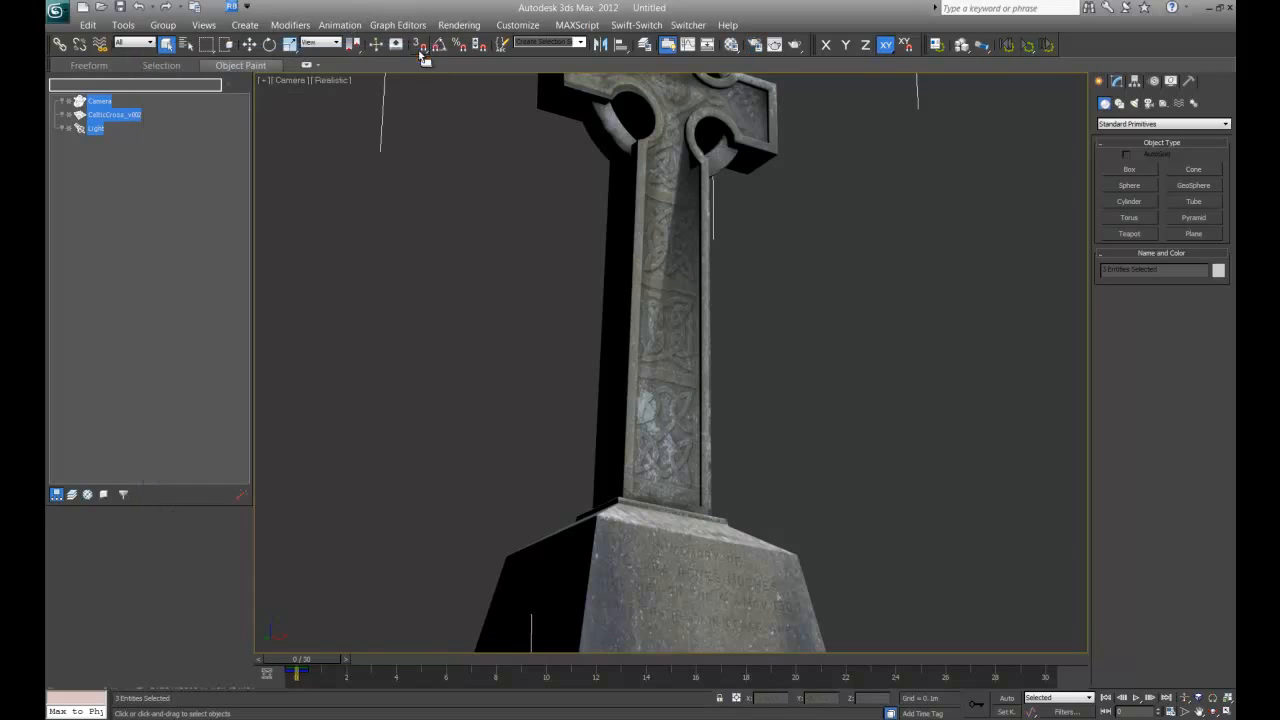